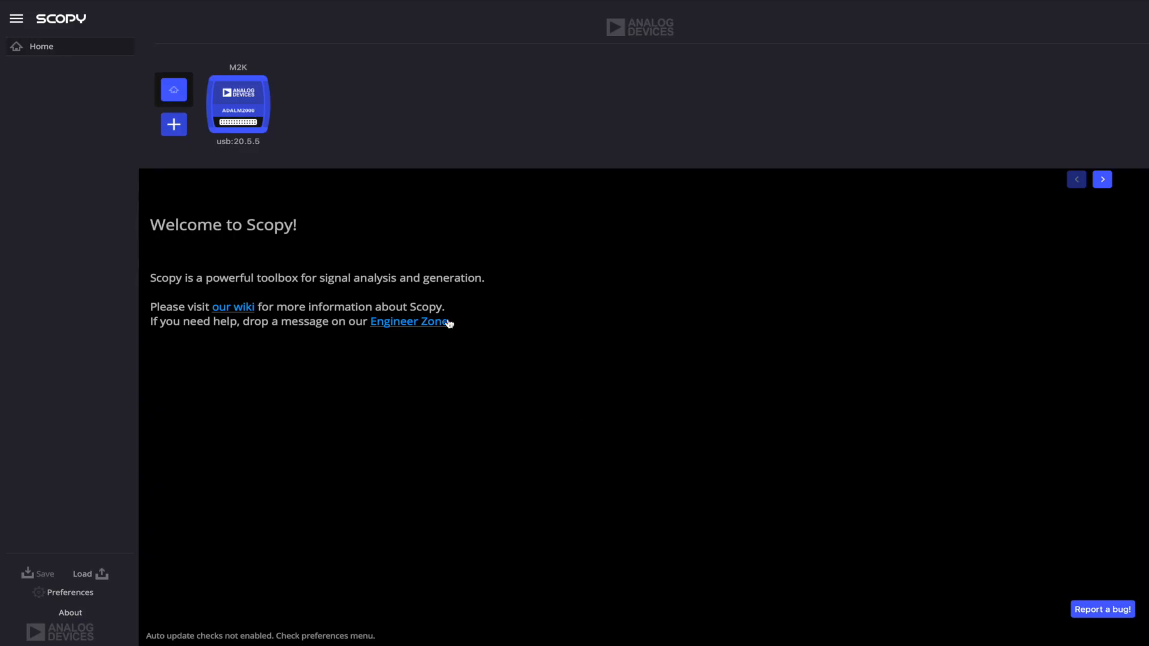
# Step: Connect to the M2K board from the Home page and open the Pattern Generator
pyautogui.click(237, 104)
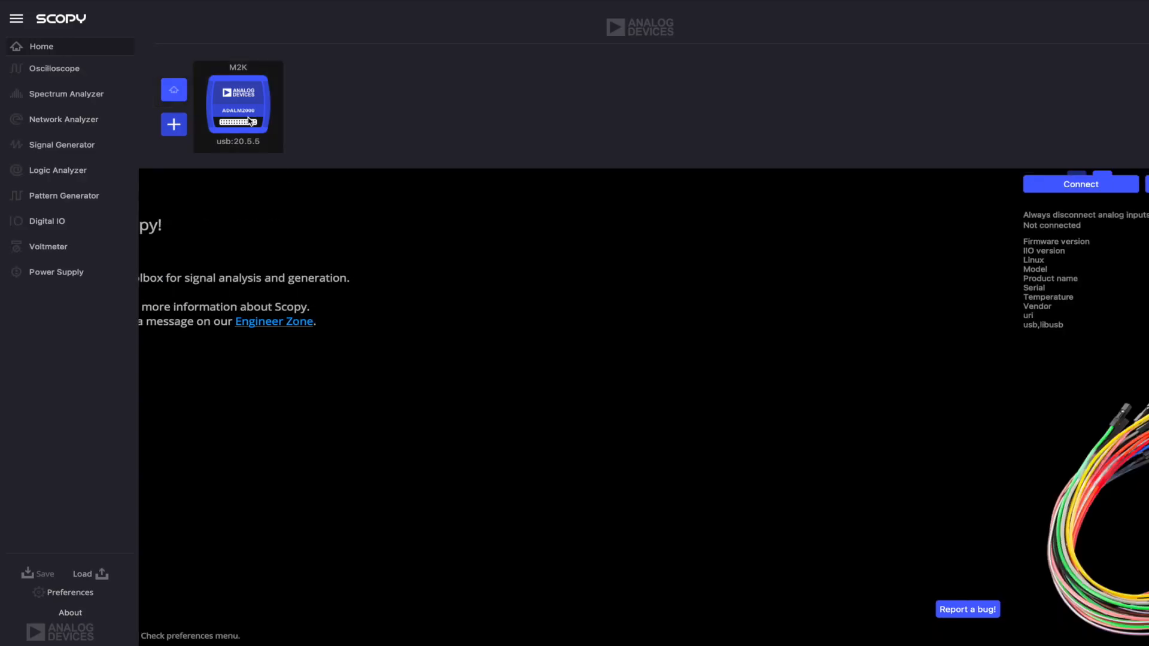
pyautogui.click(1080, 184)
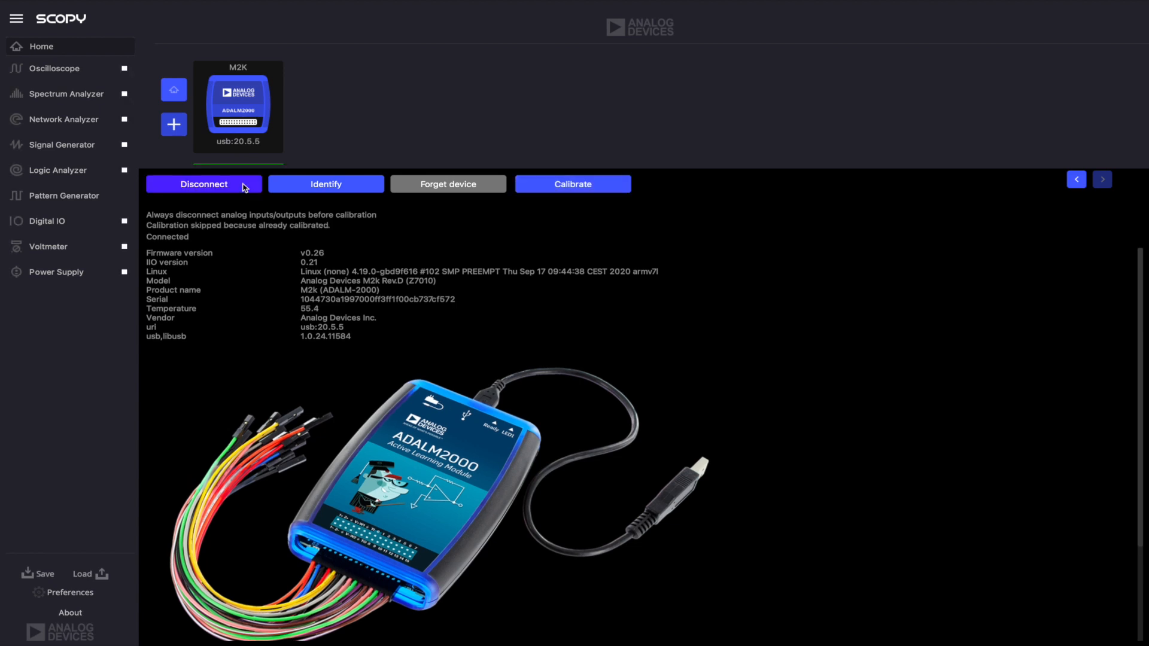
pyautogui.click(69, 196)
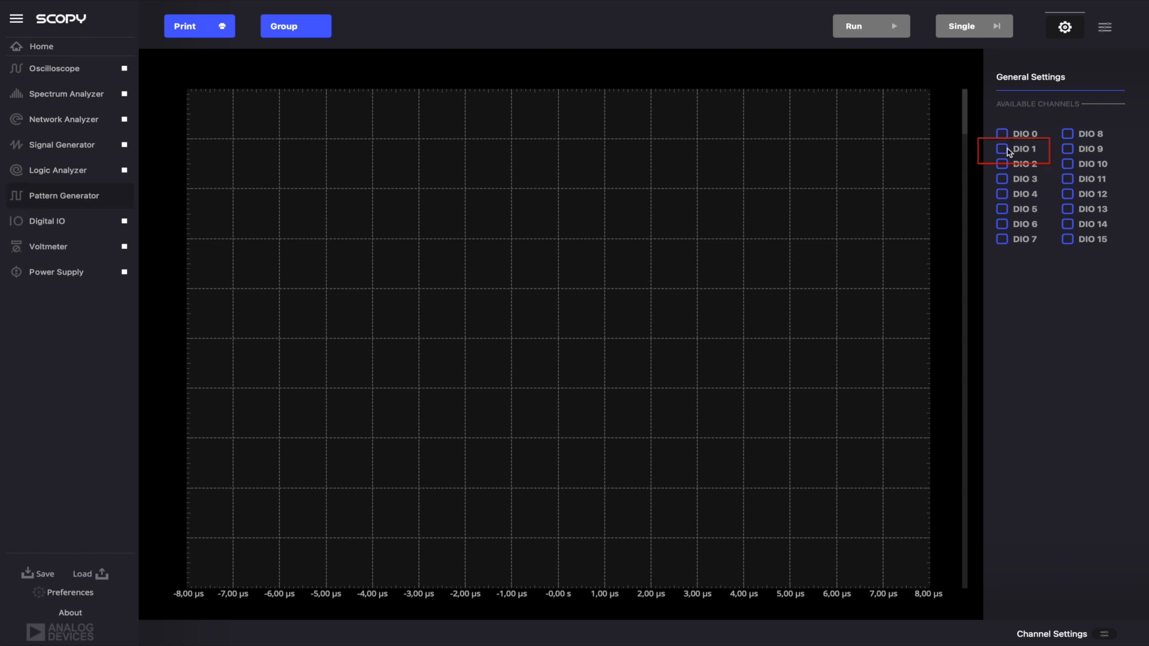
# Step: Enable DIO 1 with a 200 kHz Clock pattern and start generating
pyautogui.click(1001, 149)
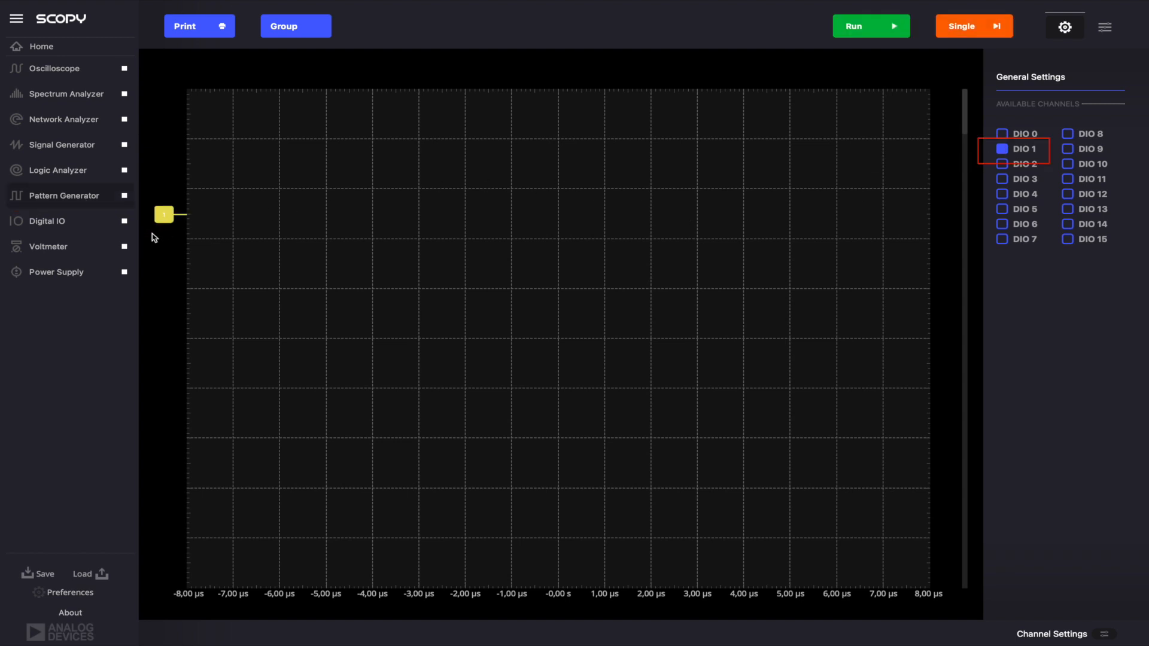
pyautogui.click(1104, 27)
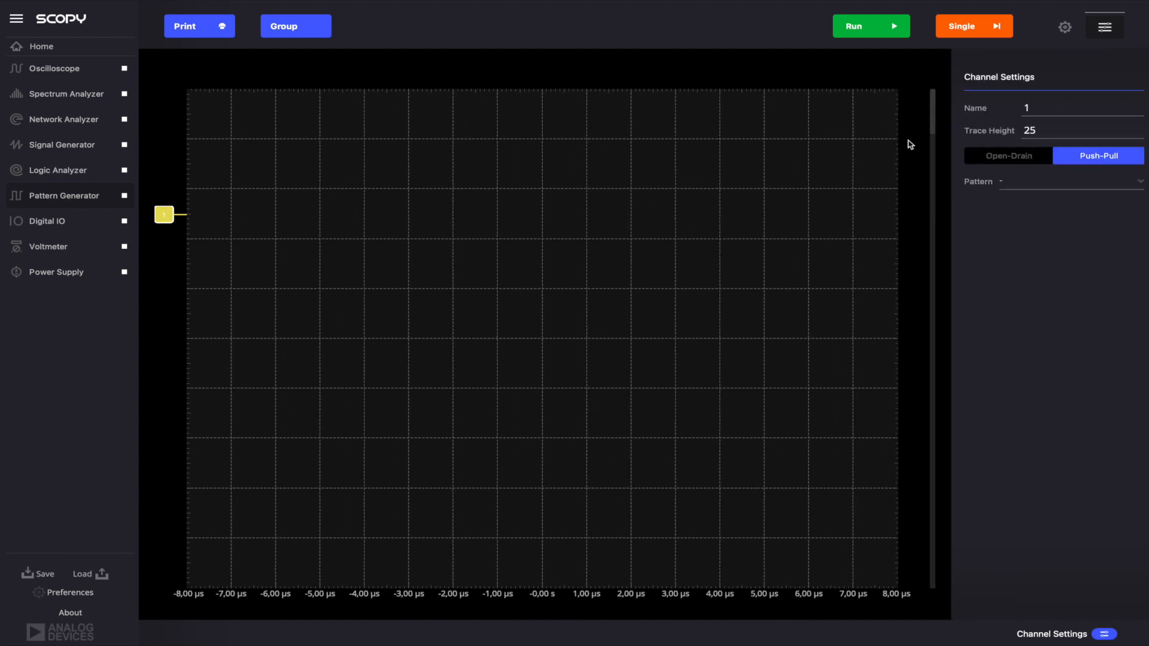
pyautogui.click(1070, 181)
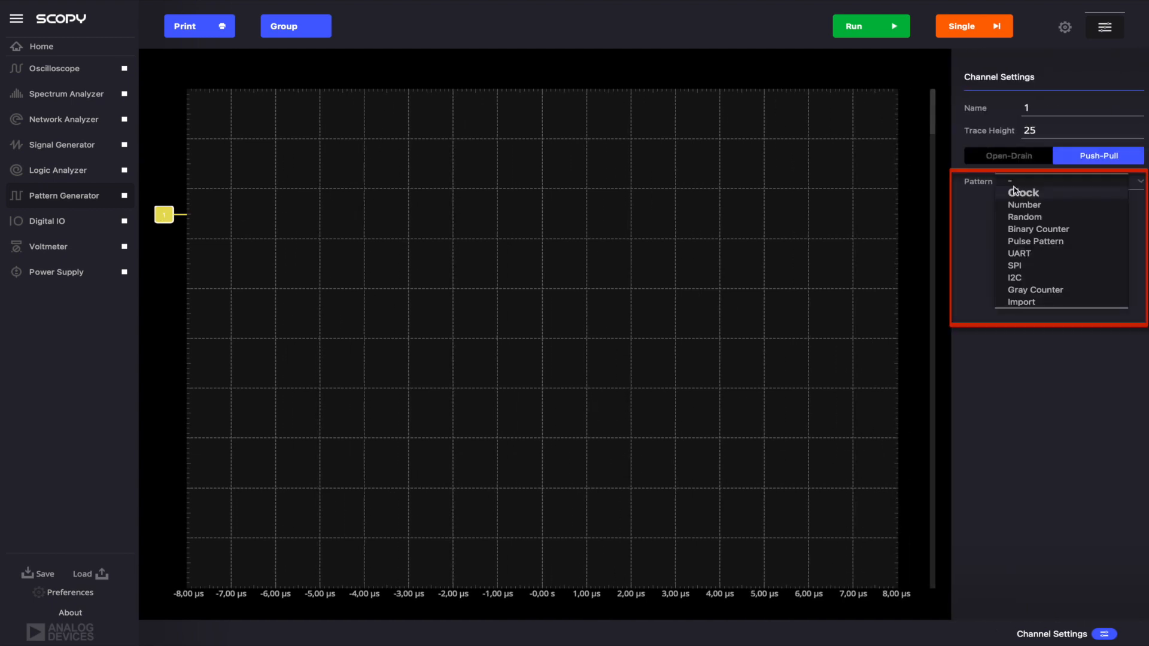
pyautogui.click(1022, 193)
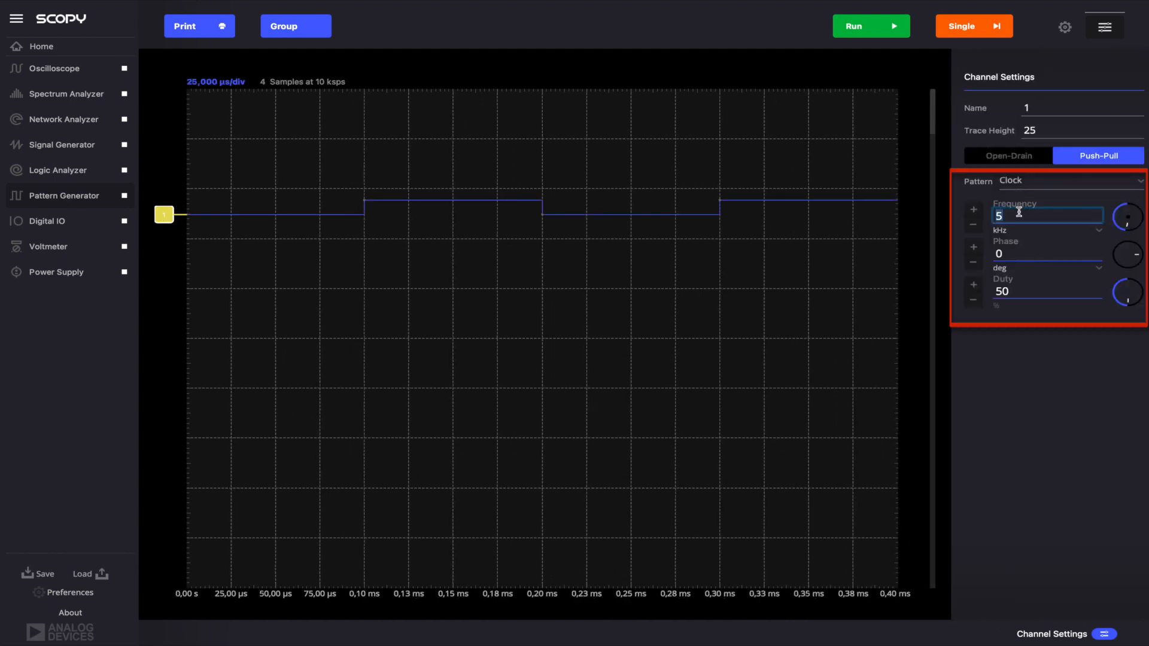
pyautogui.write('200')
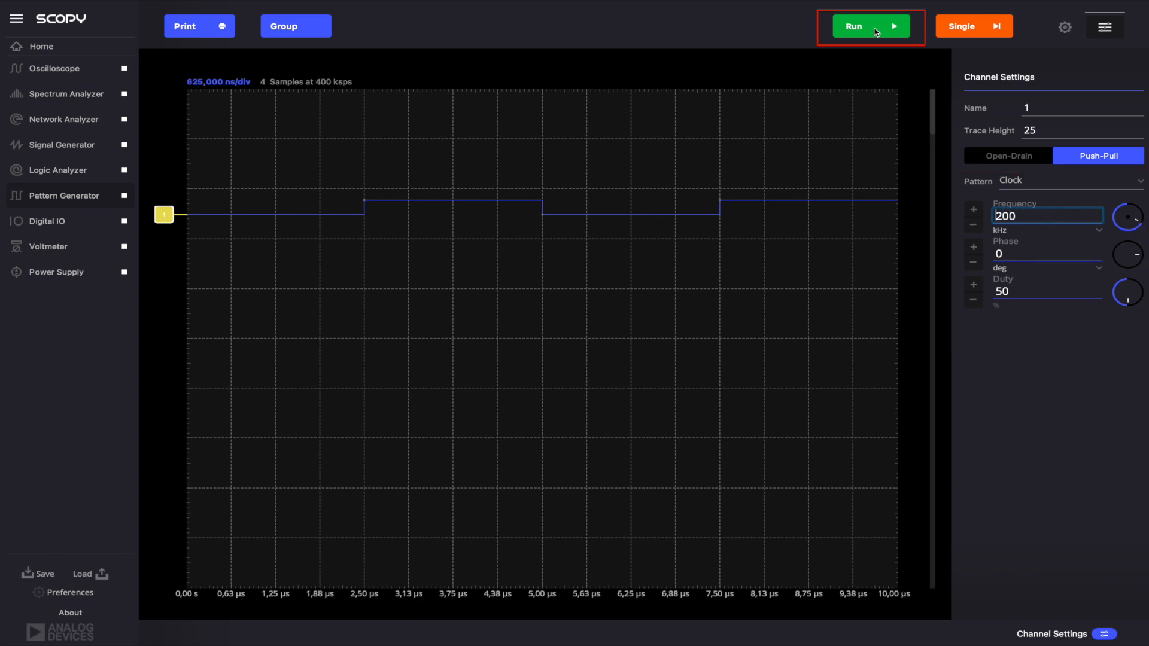
pyautogui.click(871, 26)
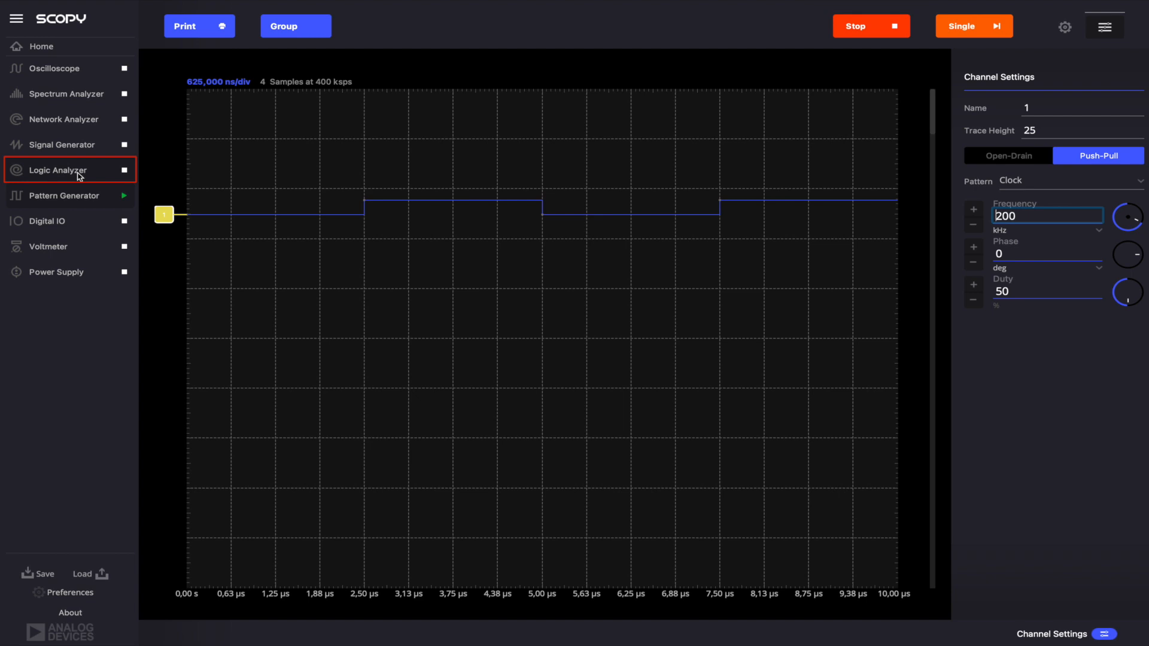
# Step: Capture DIO 0 and DIO 1 once in the Logic Analyzer, triggered on DIO 0's rising edge
pyautogui.click(1065, 26)
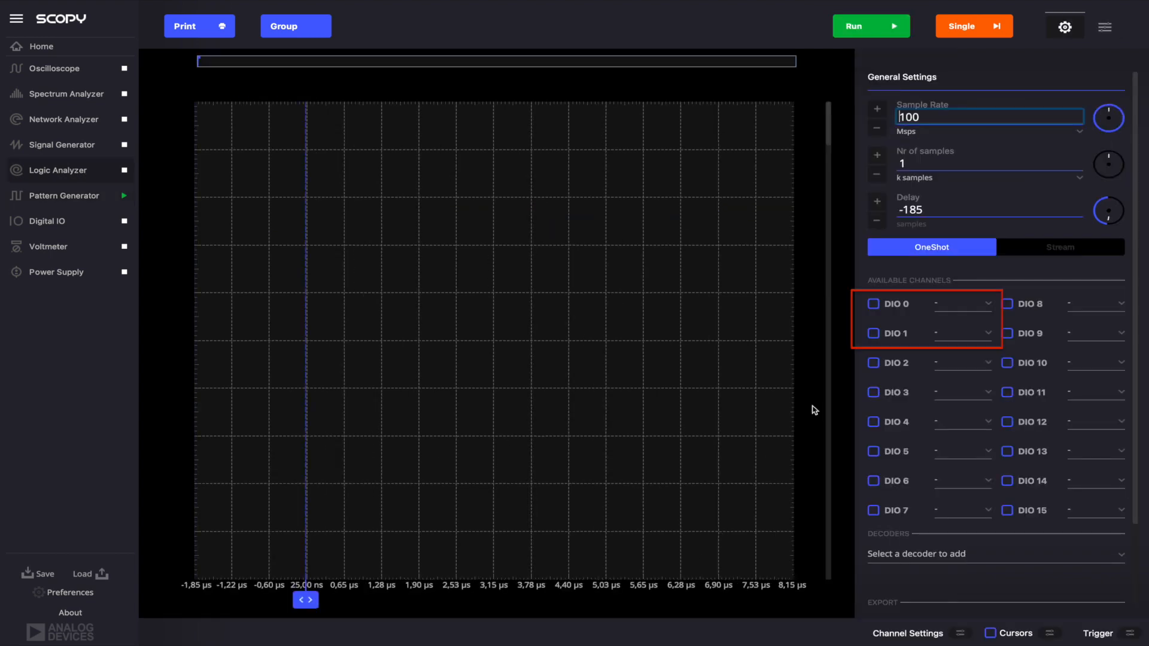
pyautogui.click(873, 333)
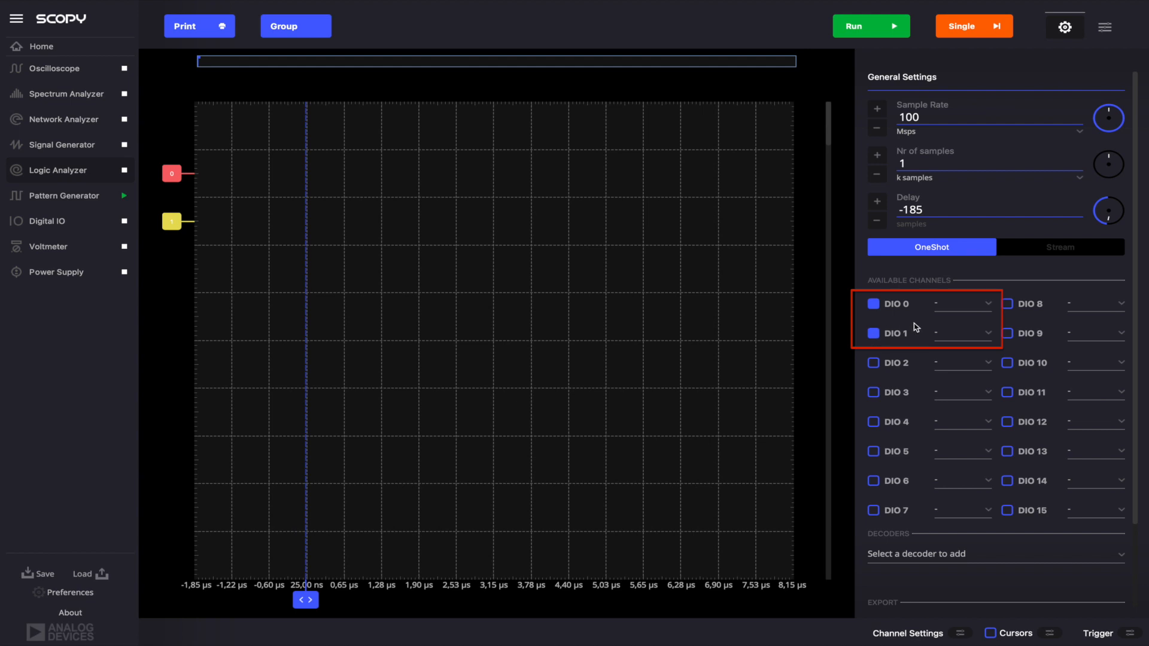
pyautogui.click(962, 302)
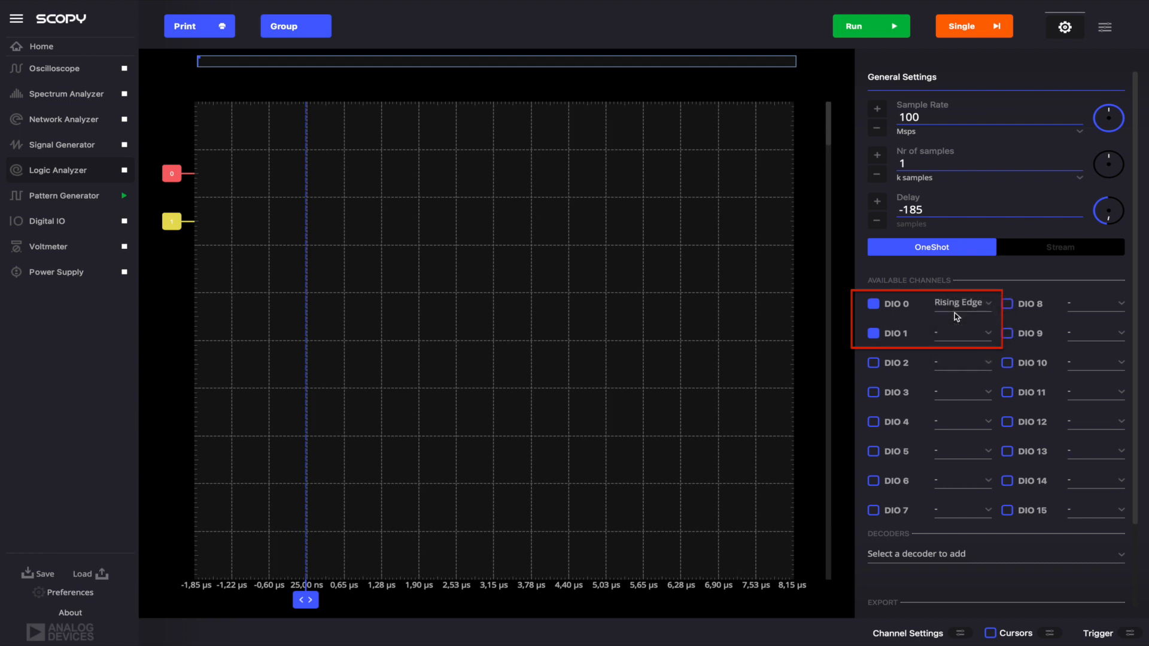
pyautogui.click(974, 25)
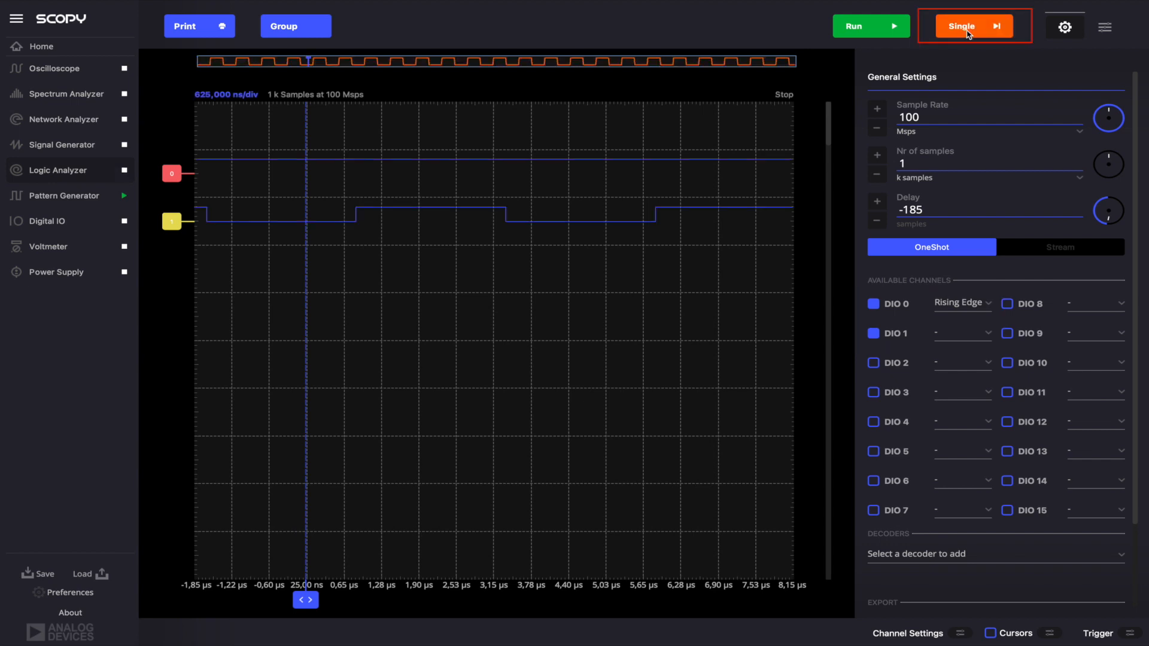
pyautogui.moveTo(940, 55)
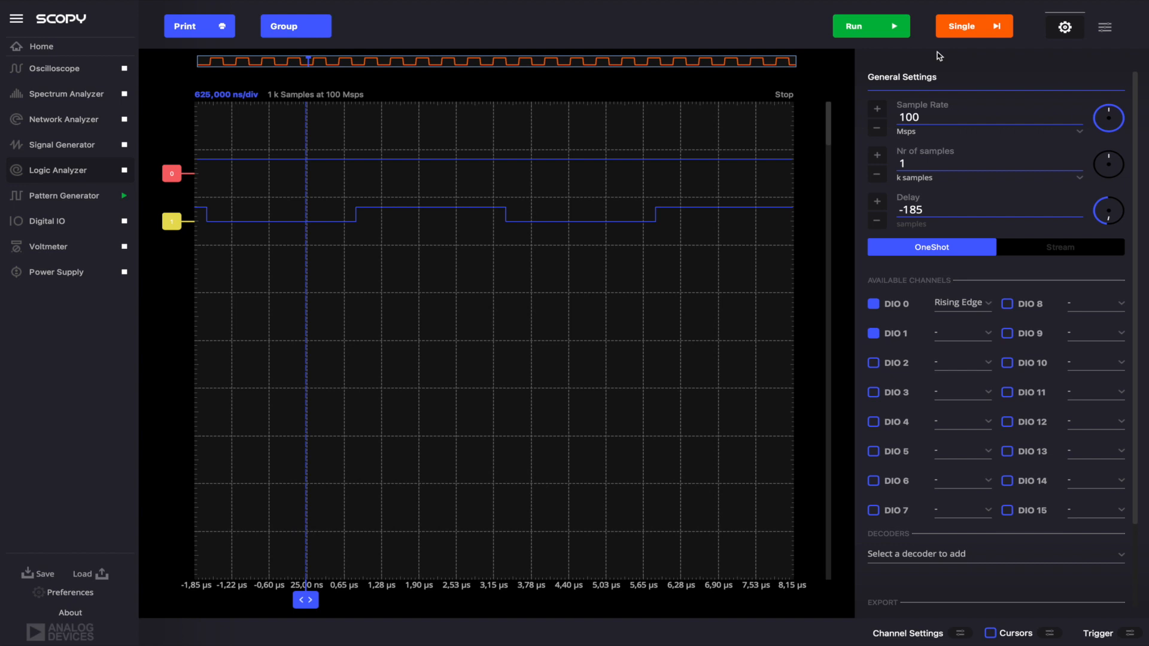
pyautogui.moveTo(742, 193)
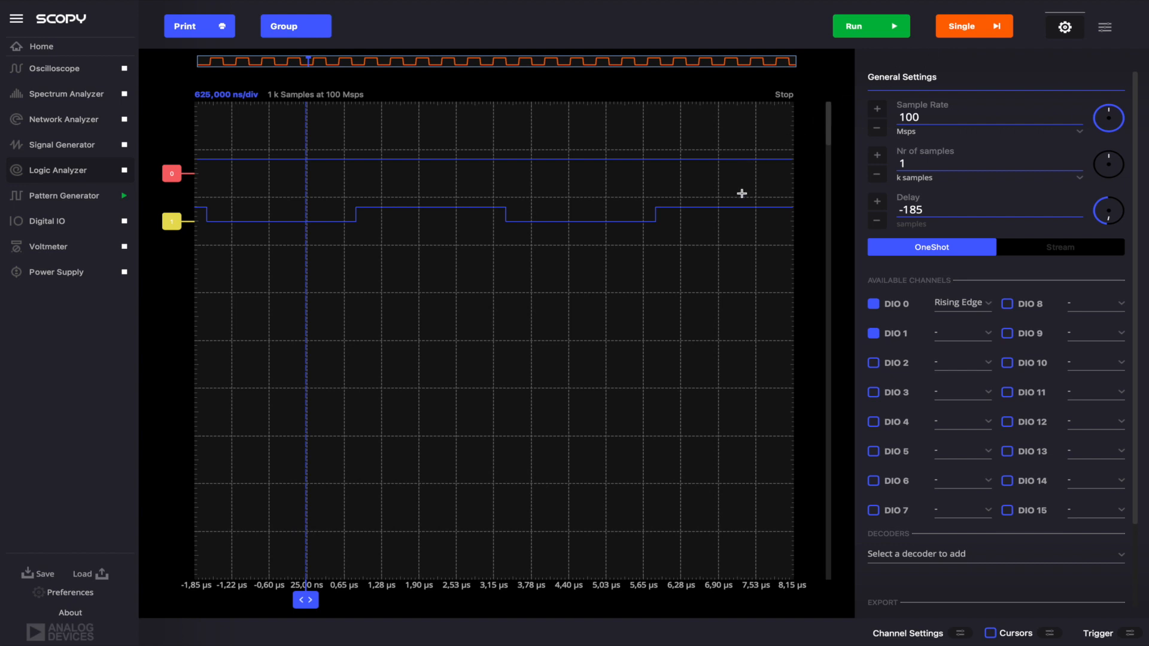
pyautogui.moveTo(698, 249)
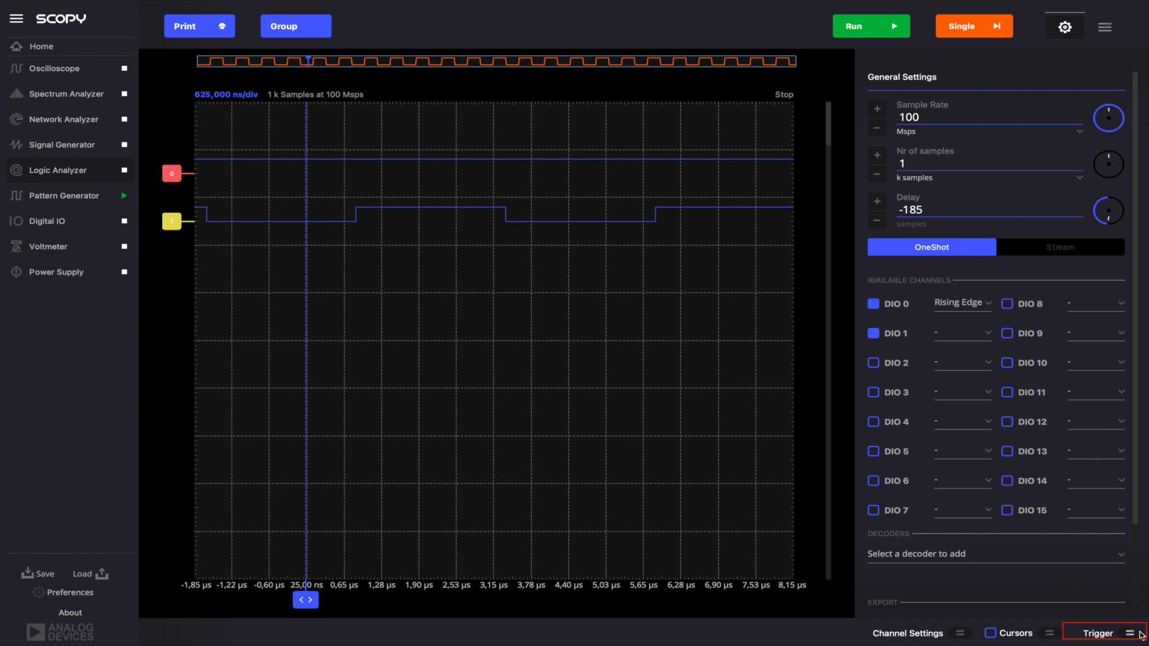
# Step: Set the Logic Analyzer trigger mode to Normal and arm a Single capture that waits
pyautogui.click(1102, 633)
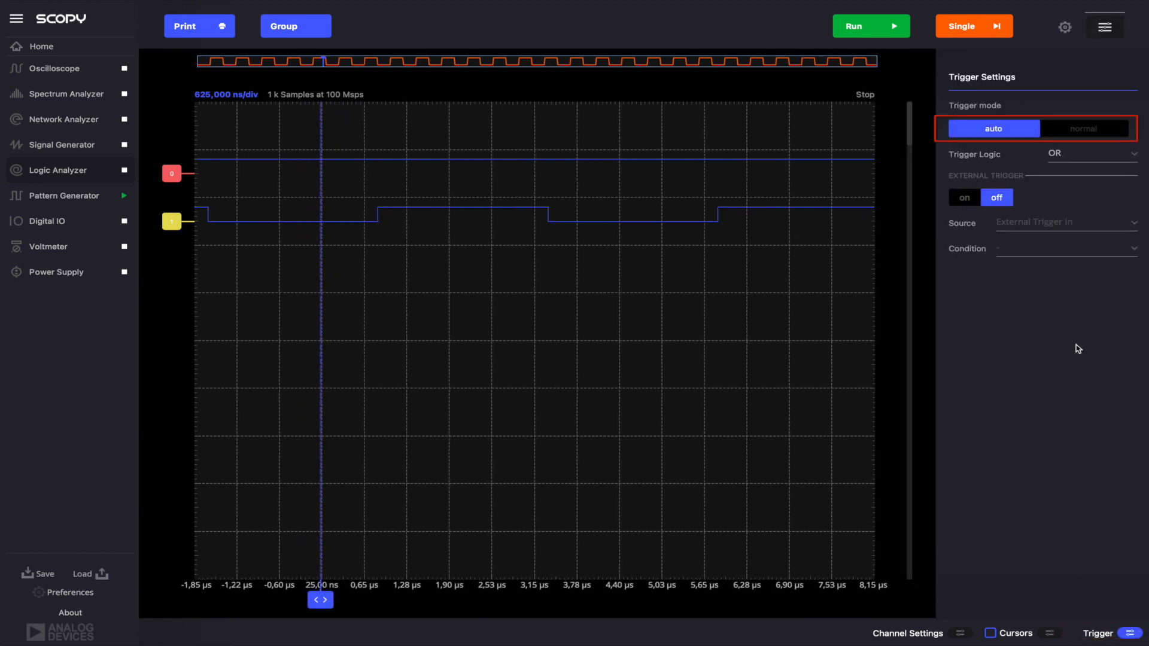
pyautogui.click(1083, 128)
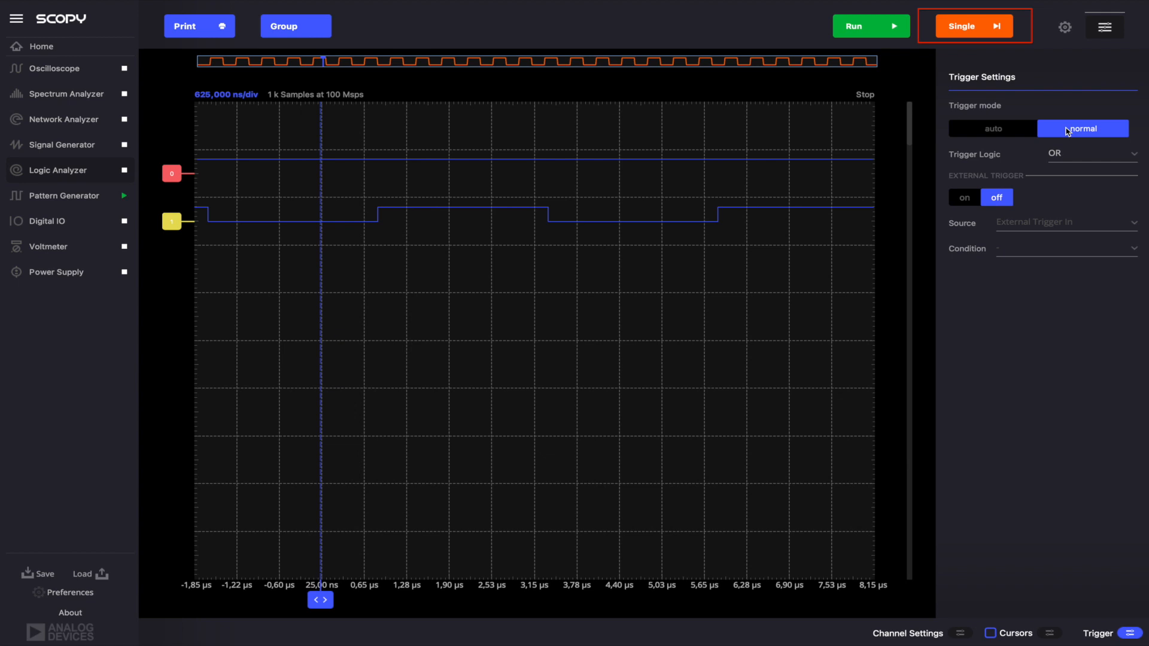
pyautogui.click(973, 26)
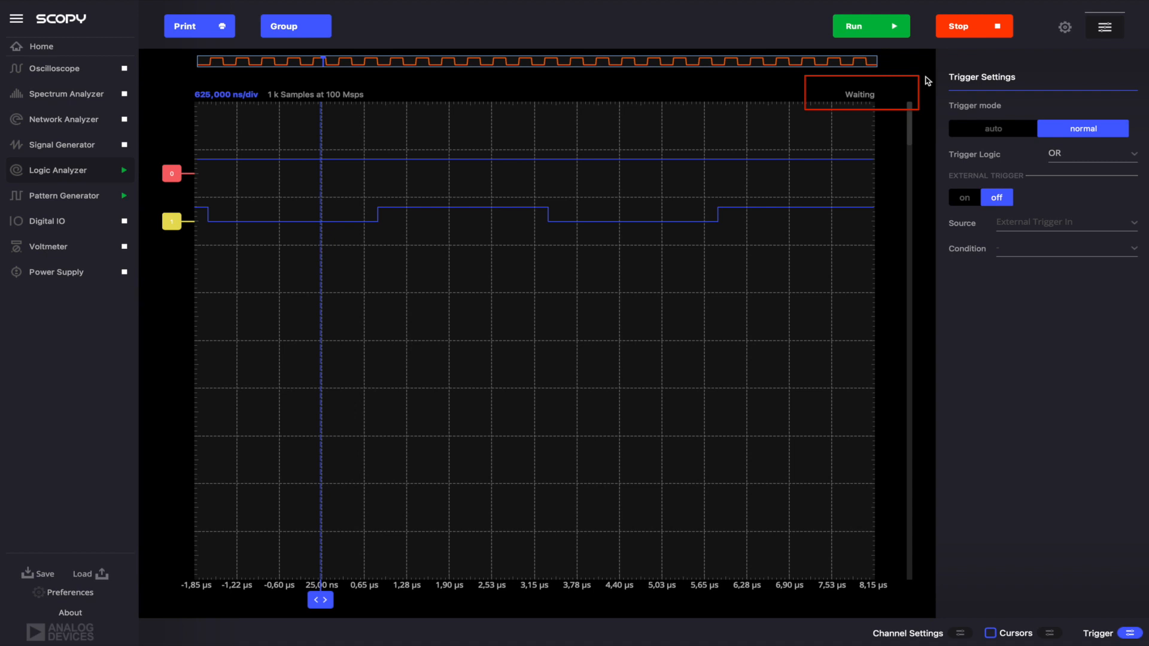
pyautogui.moveTo(68, 221)
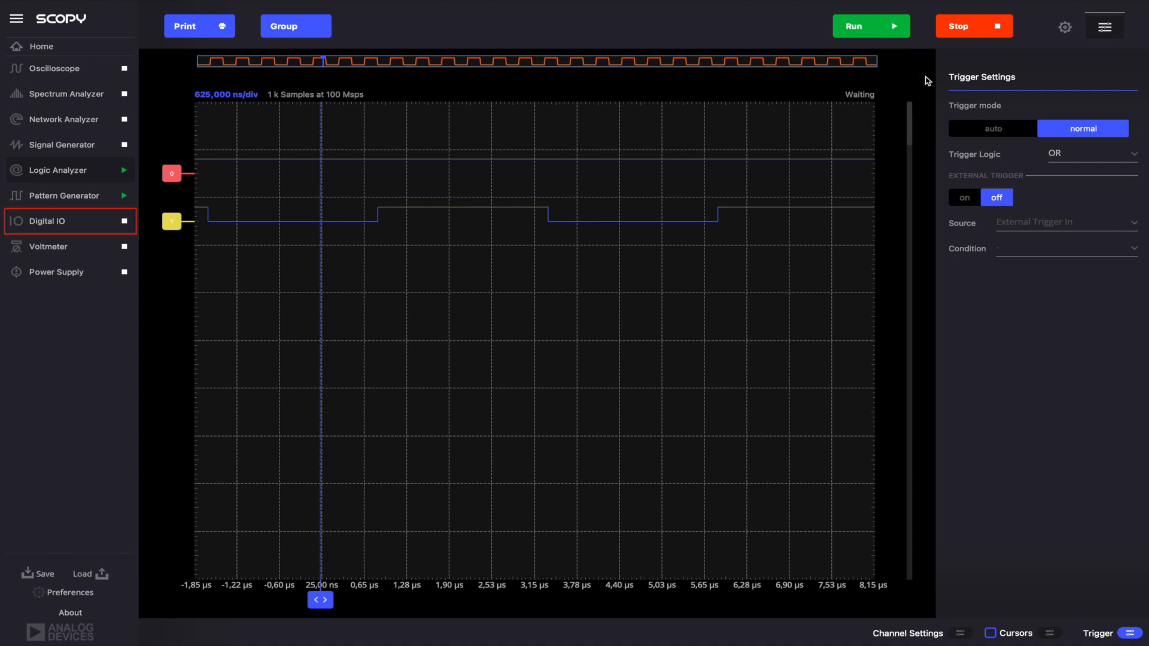
# Step: In Digital IO, set DIO 0 as an output and toggle its level to fire the trigger
pyautogui.click(47, 221)
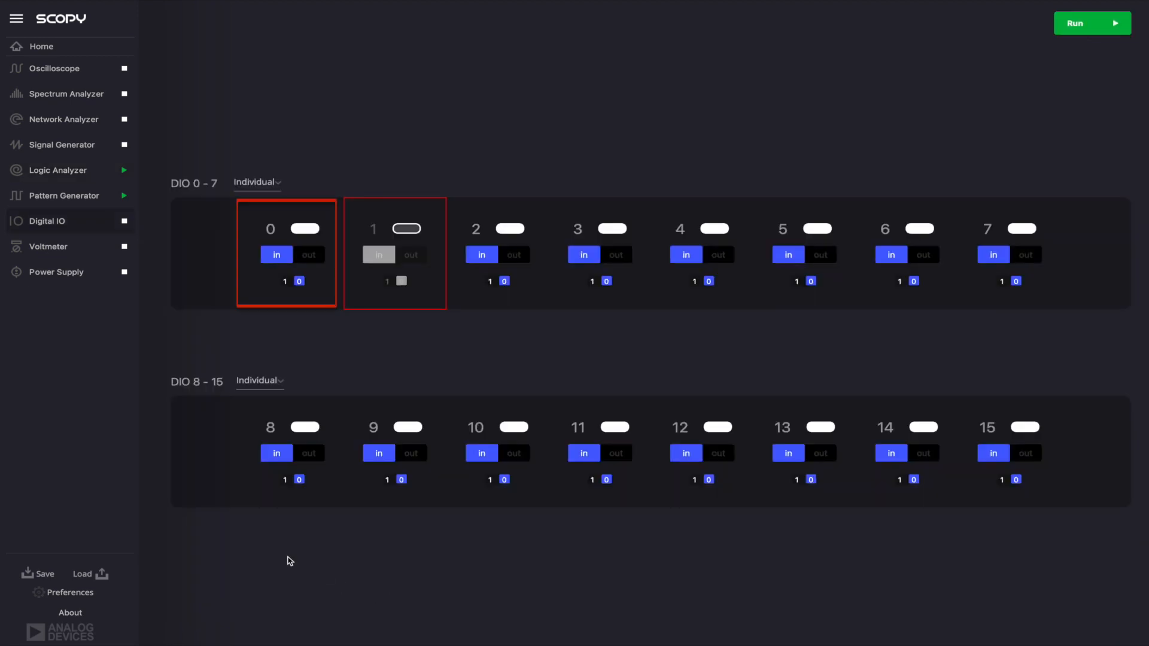
pyautogui.moveTo(307, 317)
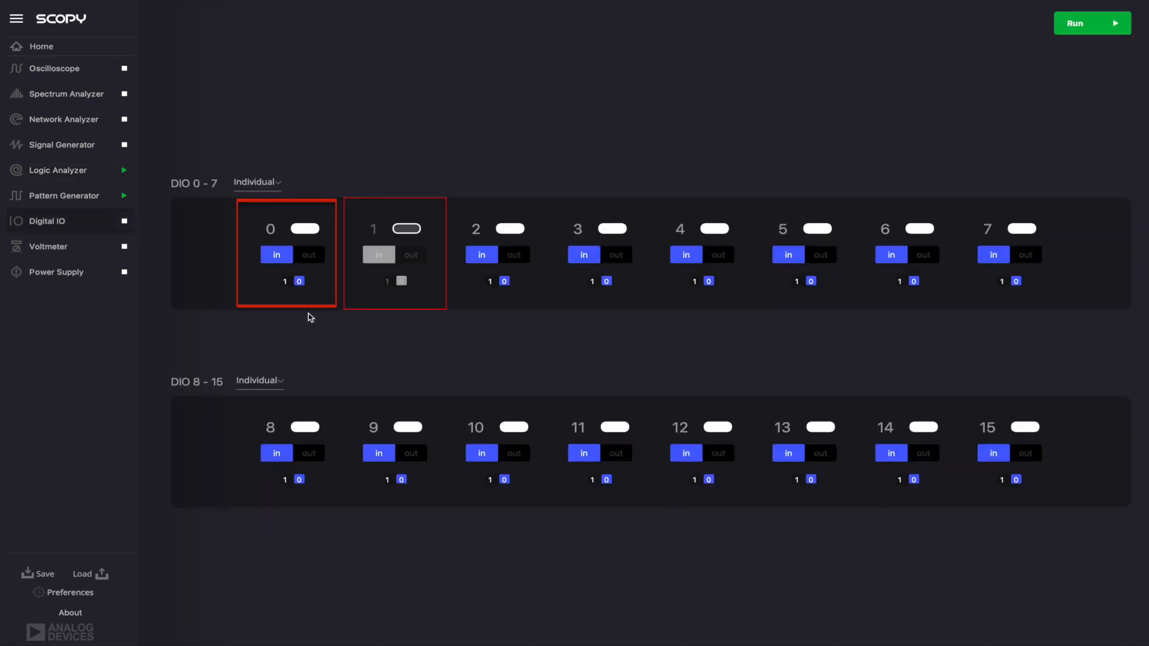
pyautogui.click(309, 254)
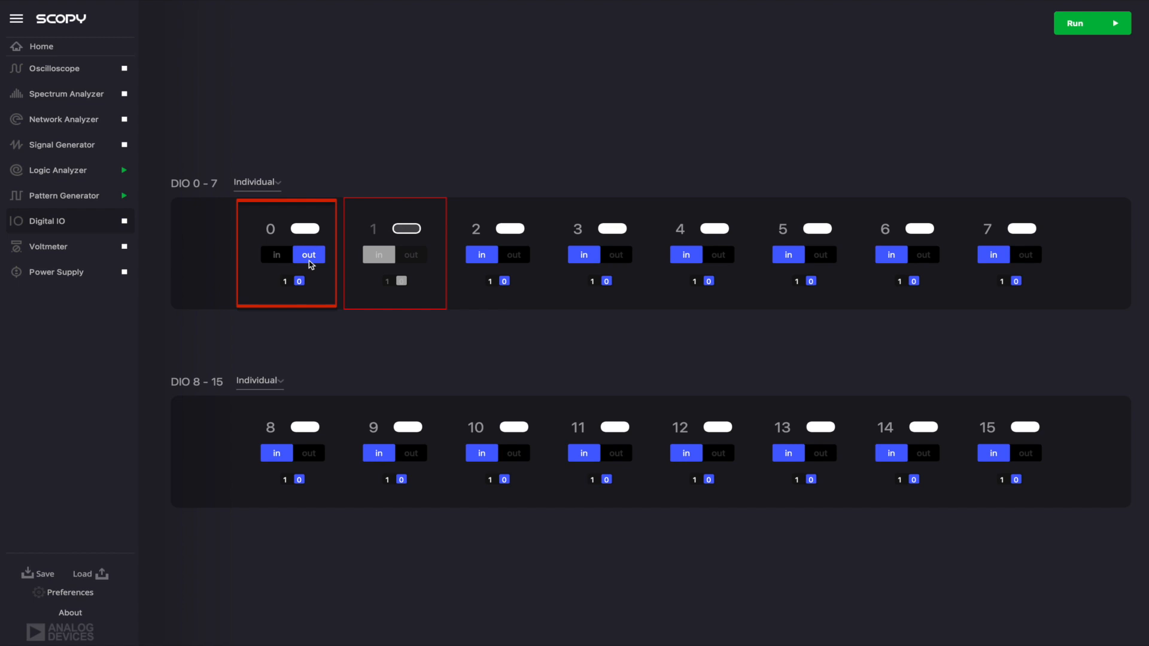
pyautogui.click(1091, 23)
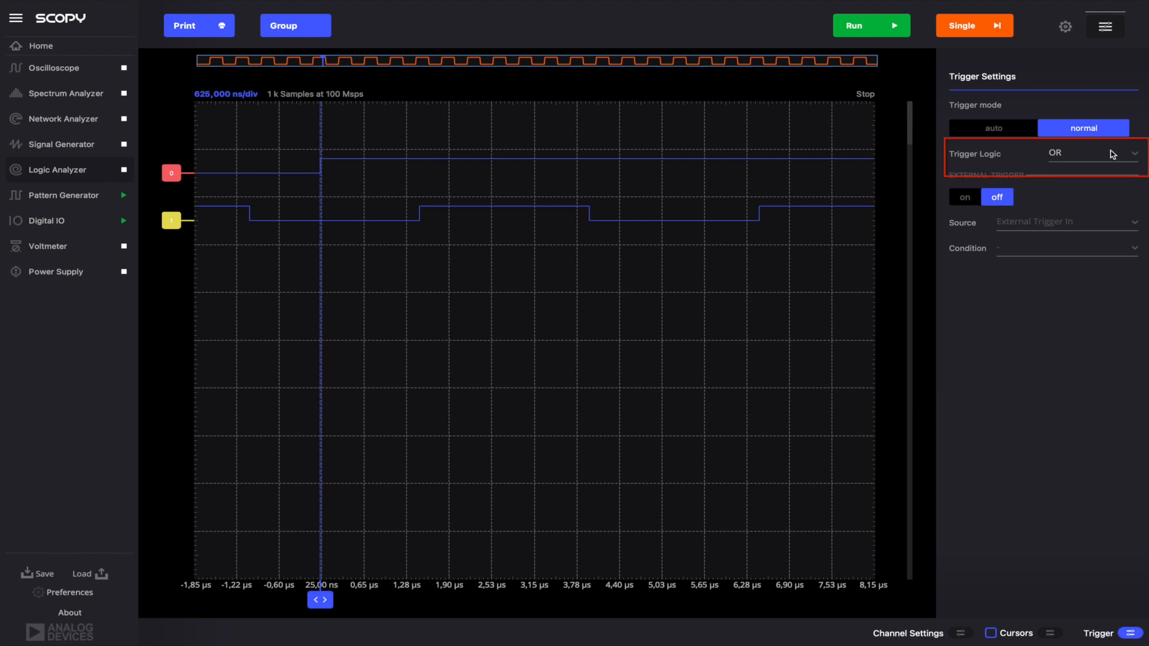
# Step: Change the Logic Analyzer Trigger Logic dropdown from OR to AND
pyautogui.click(1083, 153)
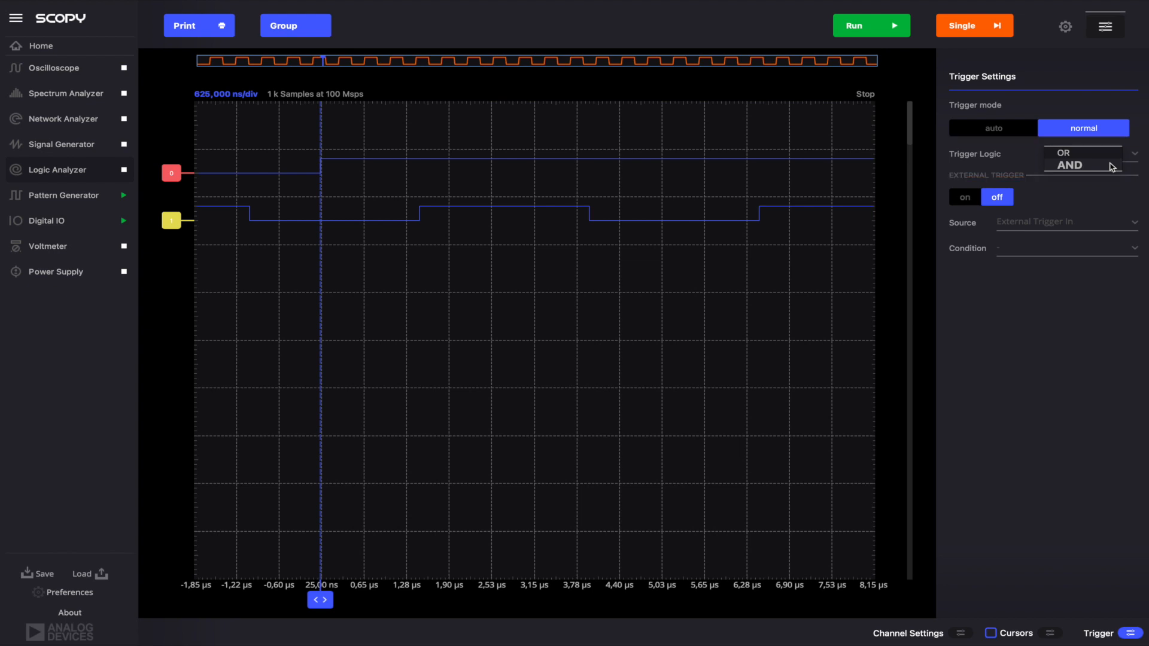
pyautogui.click(1069, 165)
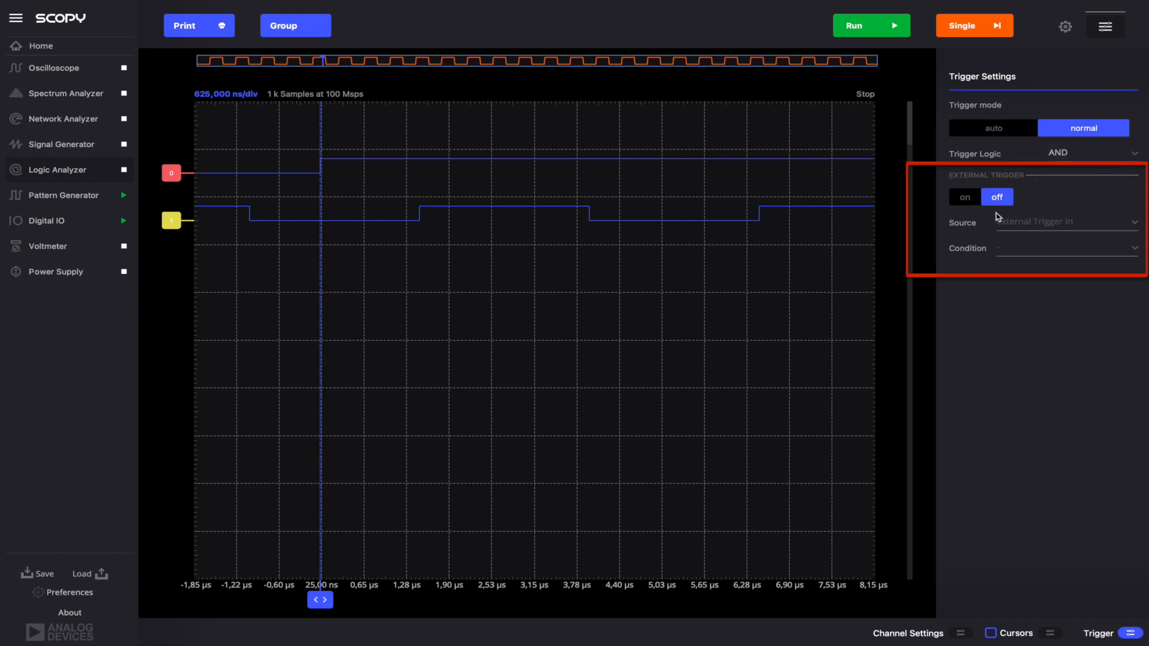
# Step: Enable the external trigger, sourced from External Trigger In with condition High
pyautogui.click(964, 196)
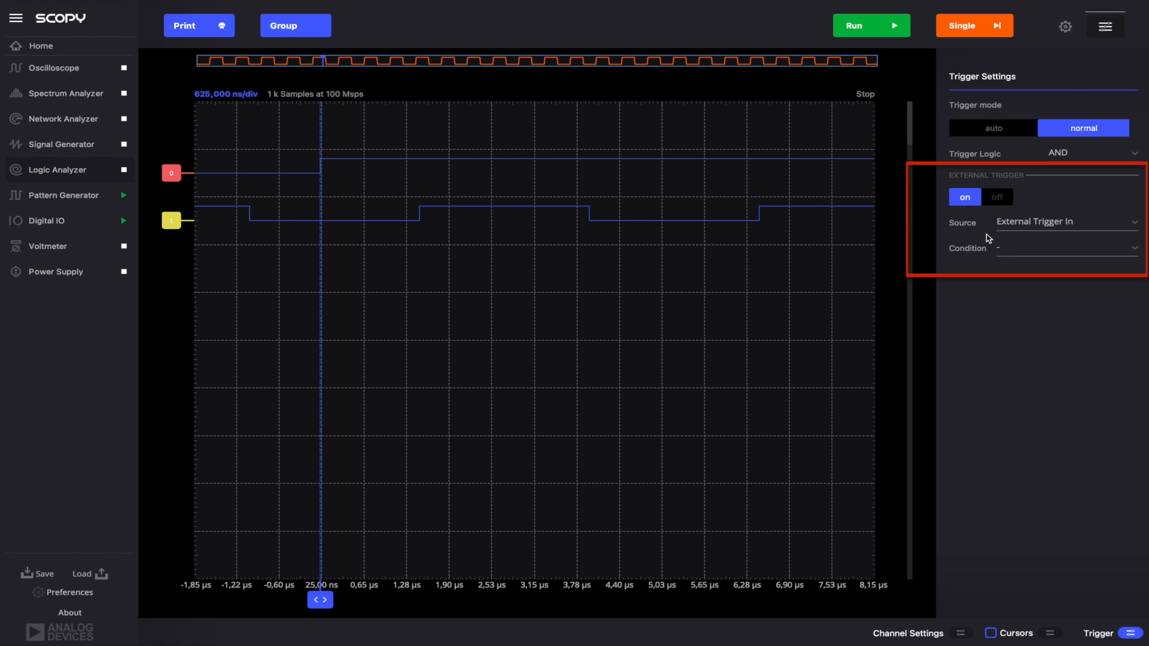
pyautogui.moveTo(999, 238)
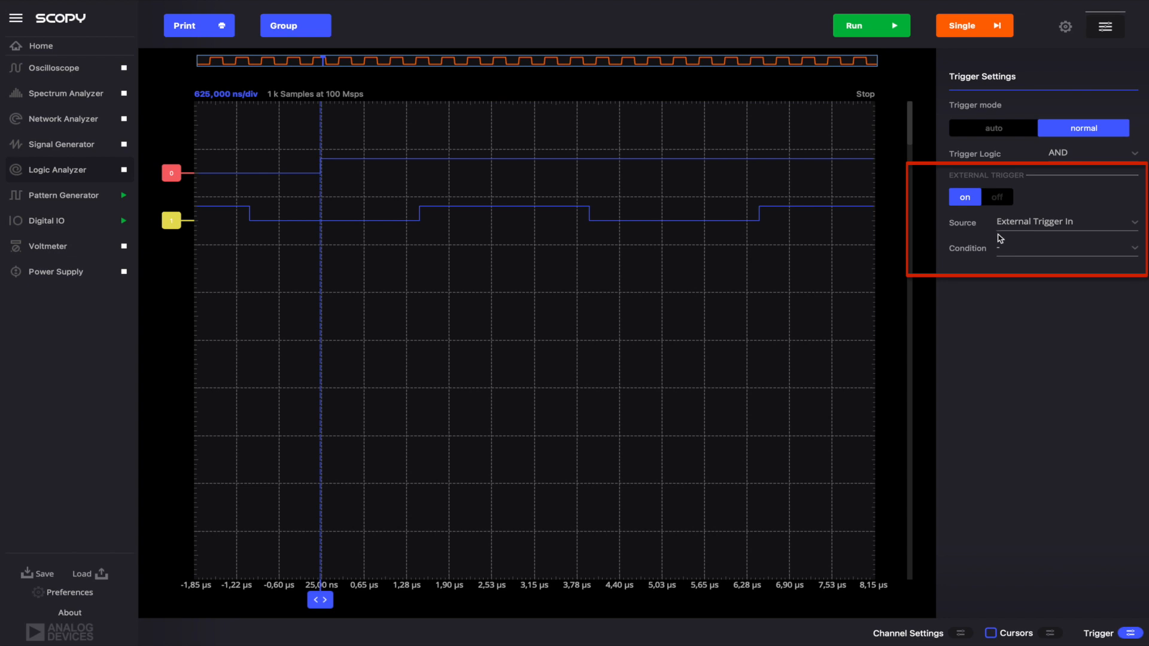
pyautogui.click(1065, 222)
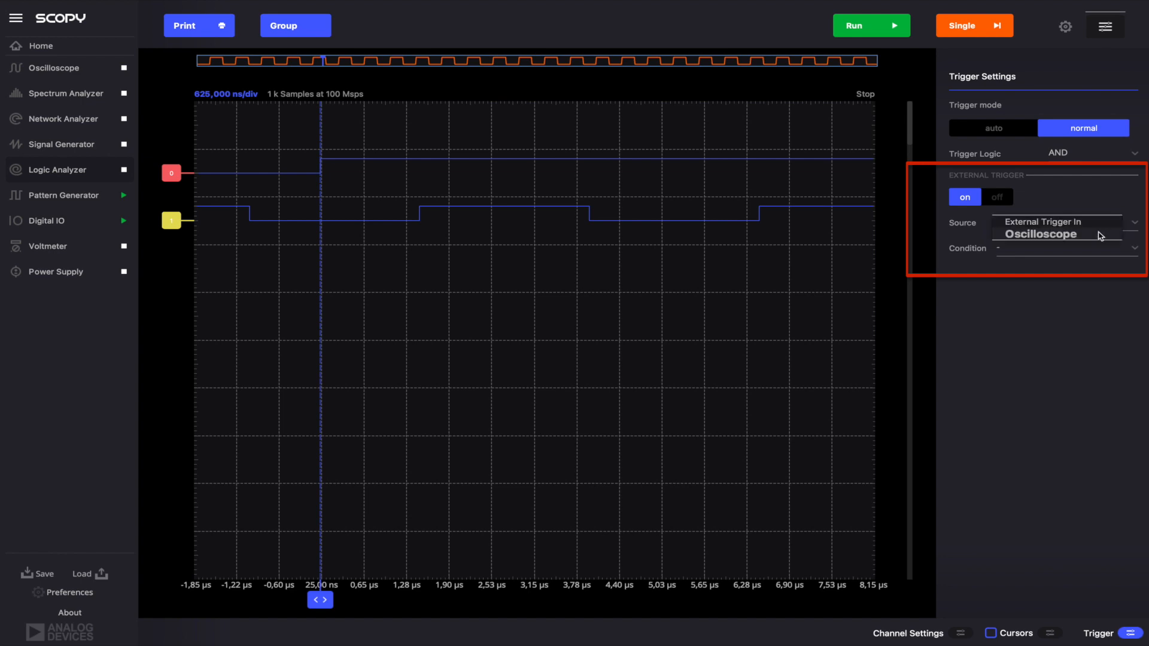
pyautogui.click(1062, 222)
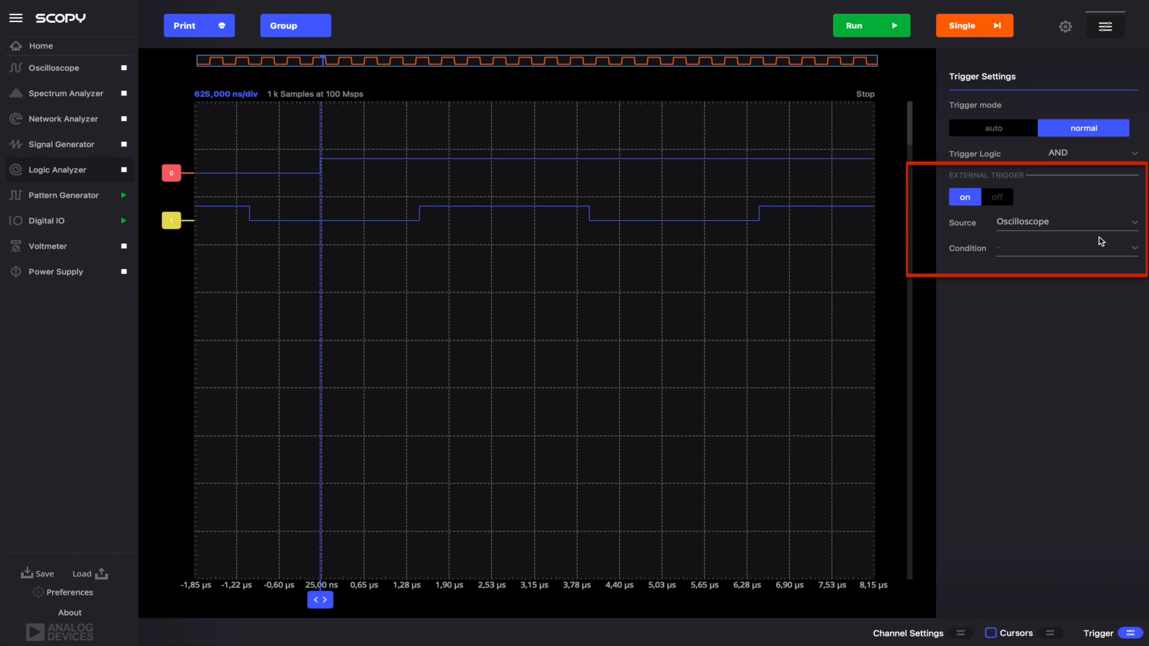
pyautogui.moveTo(1104, 257)
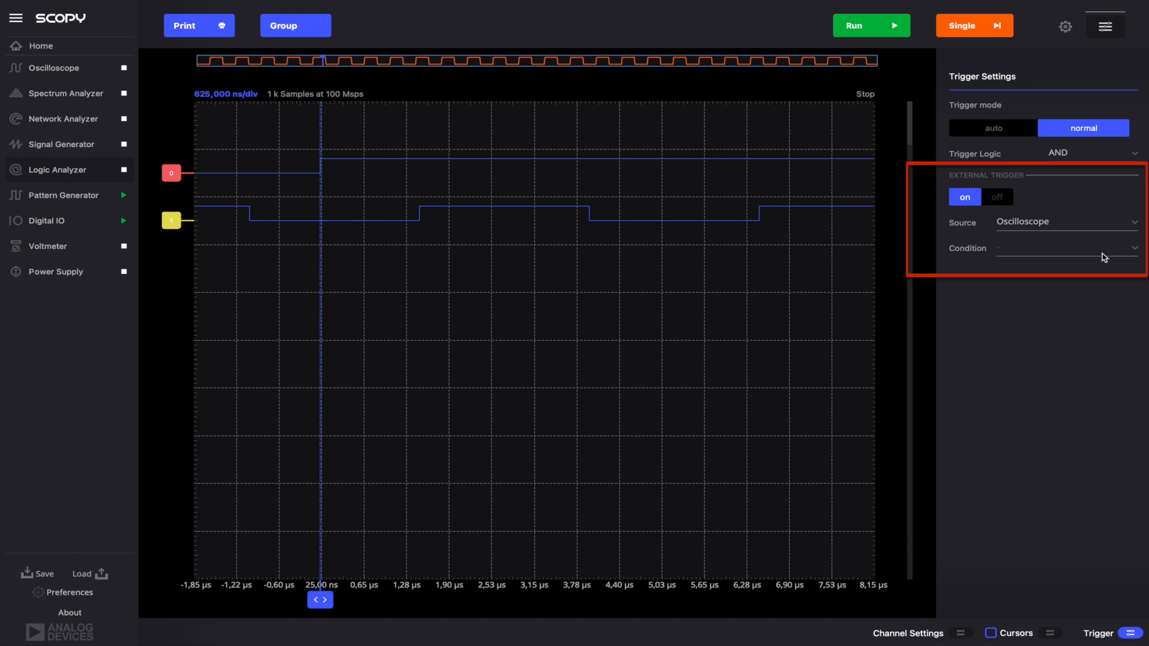
pyautogui.moveTo(1089, 270)
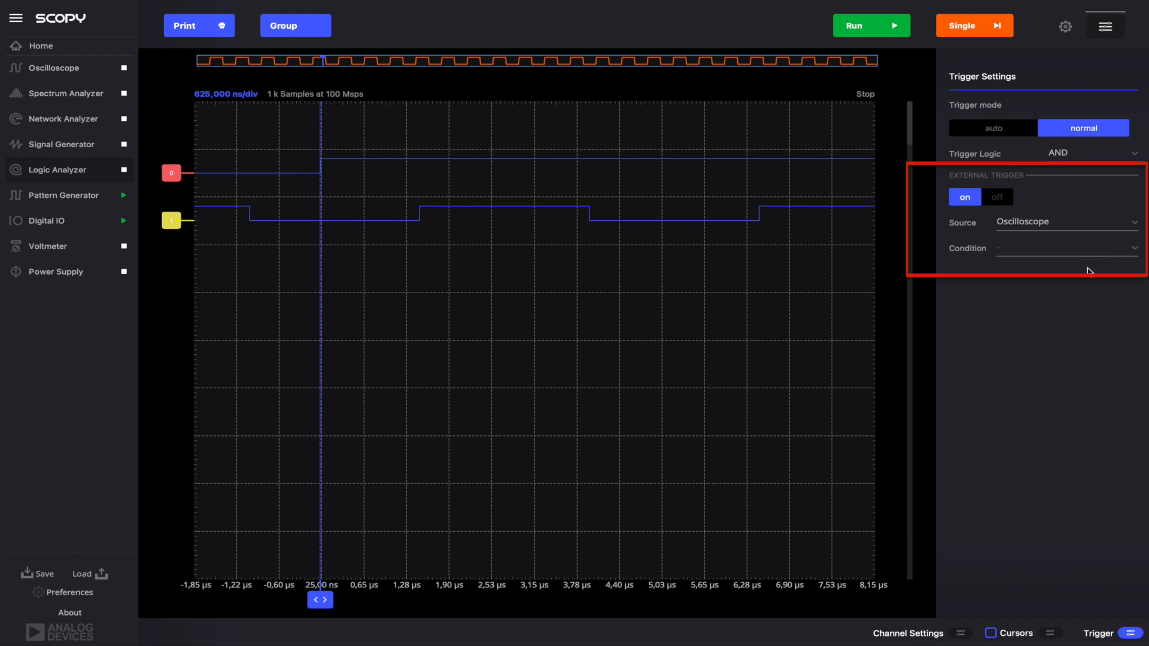
pyautogui.moveTo(1097, 226)
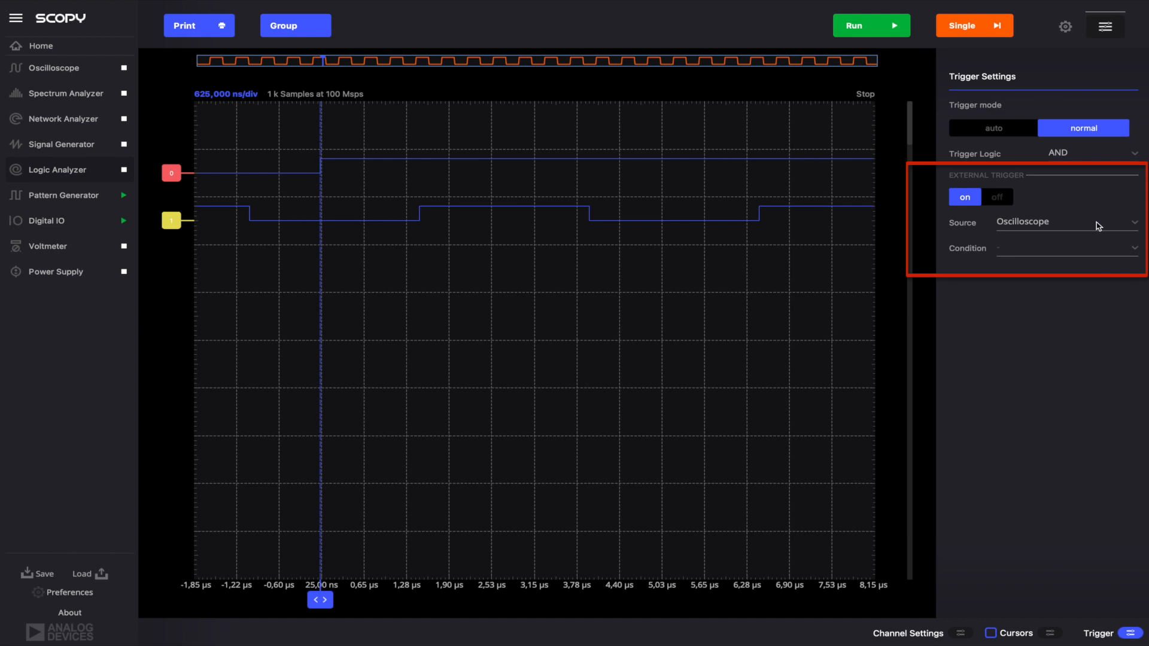
pyautogui.click(1066, 222)
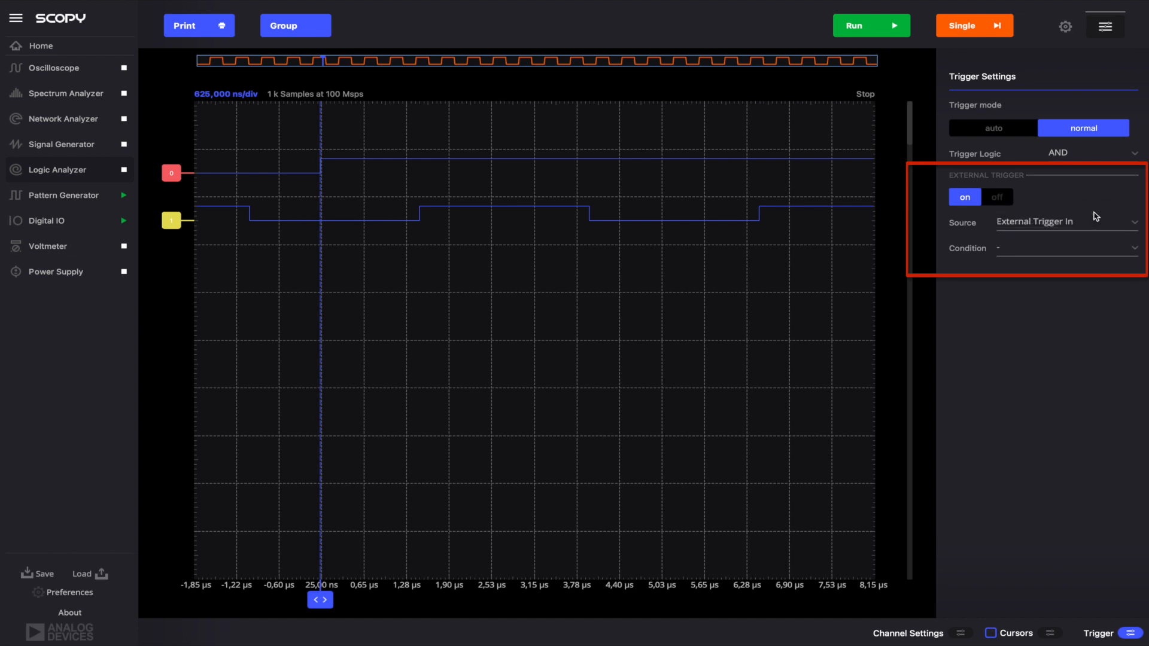
pyautogui.click(1065, 248)
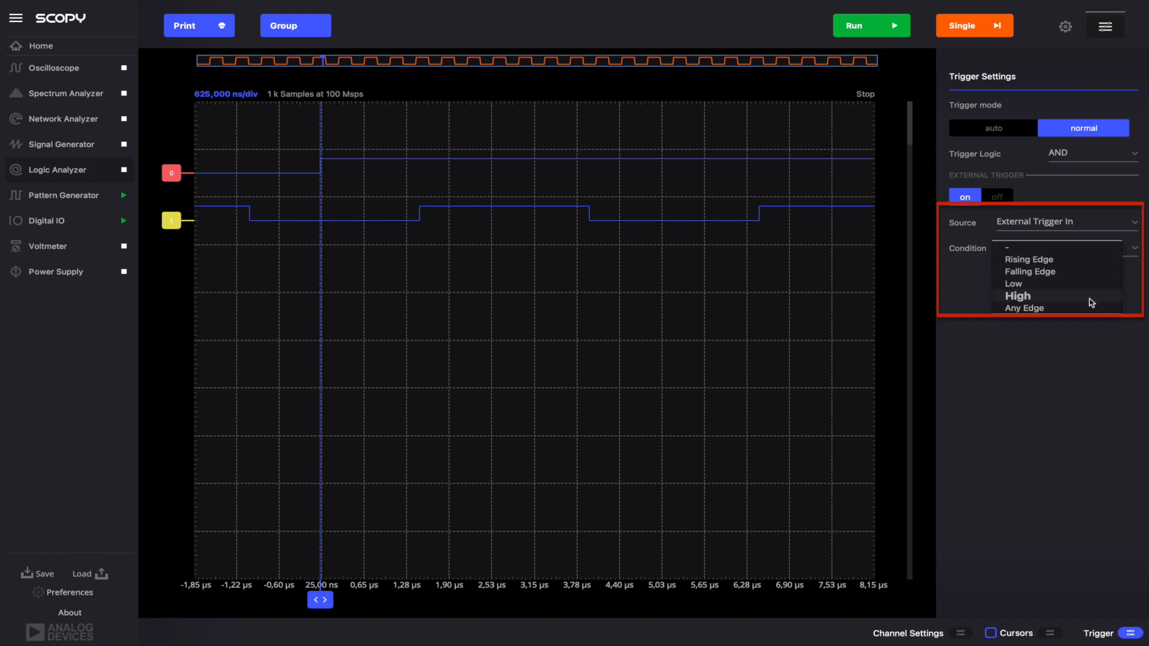
pyautogui.click(1017, 295)
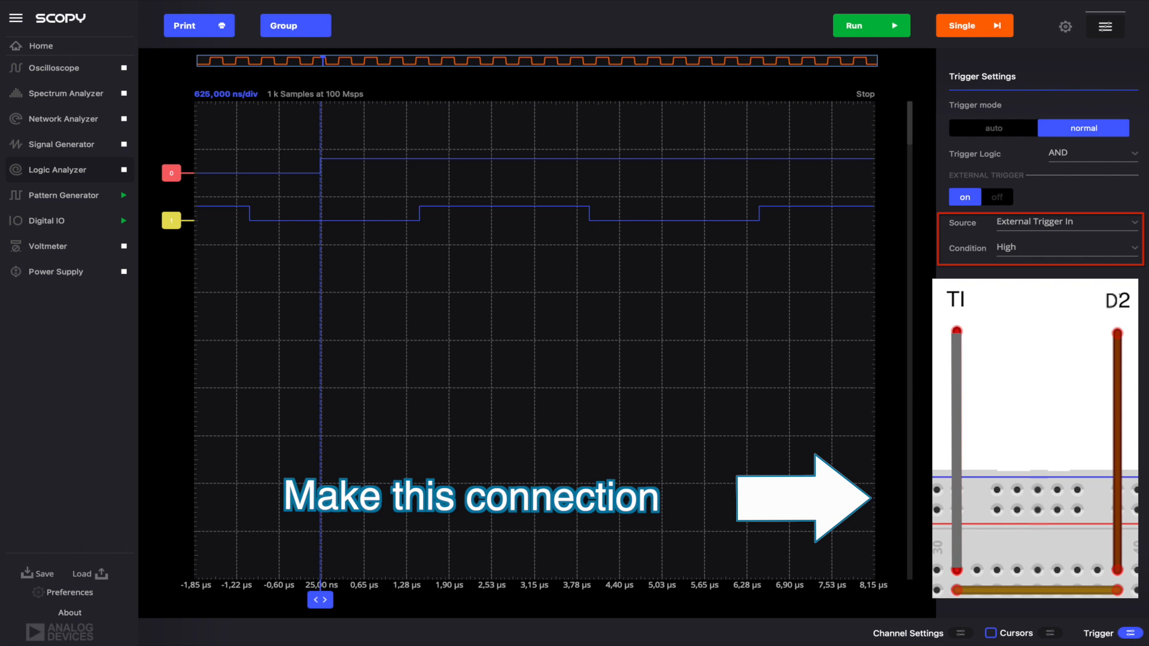
pyautogui.moveTo(1063, 27)
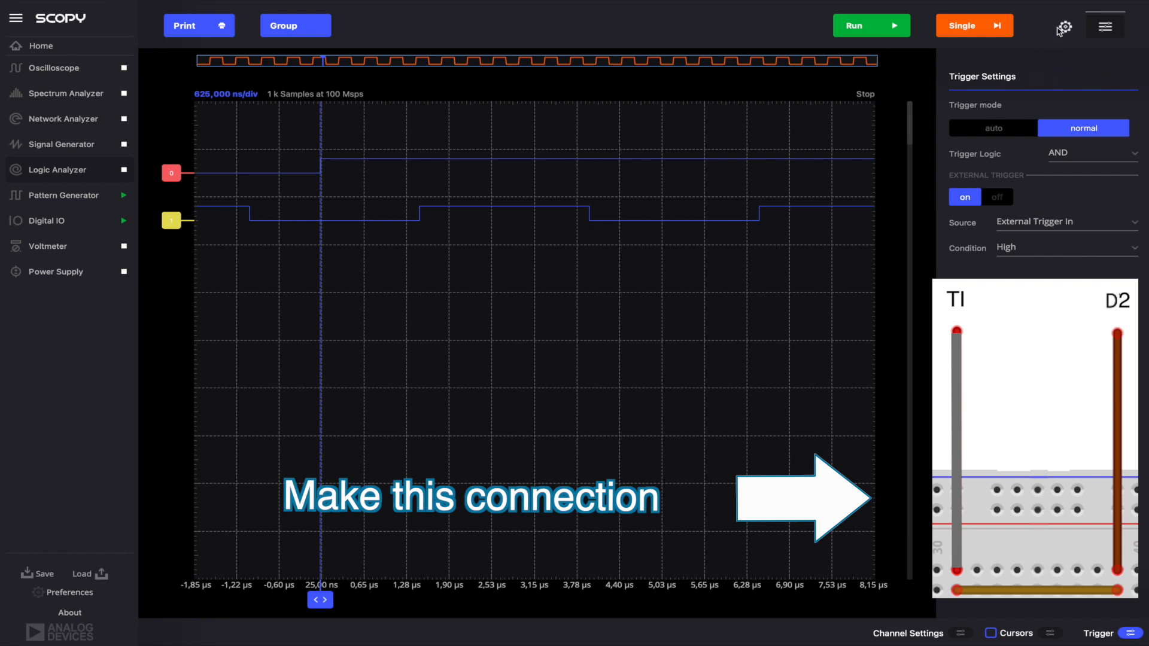
pyautogui.moveTo(1060, 31)
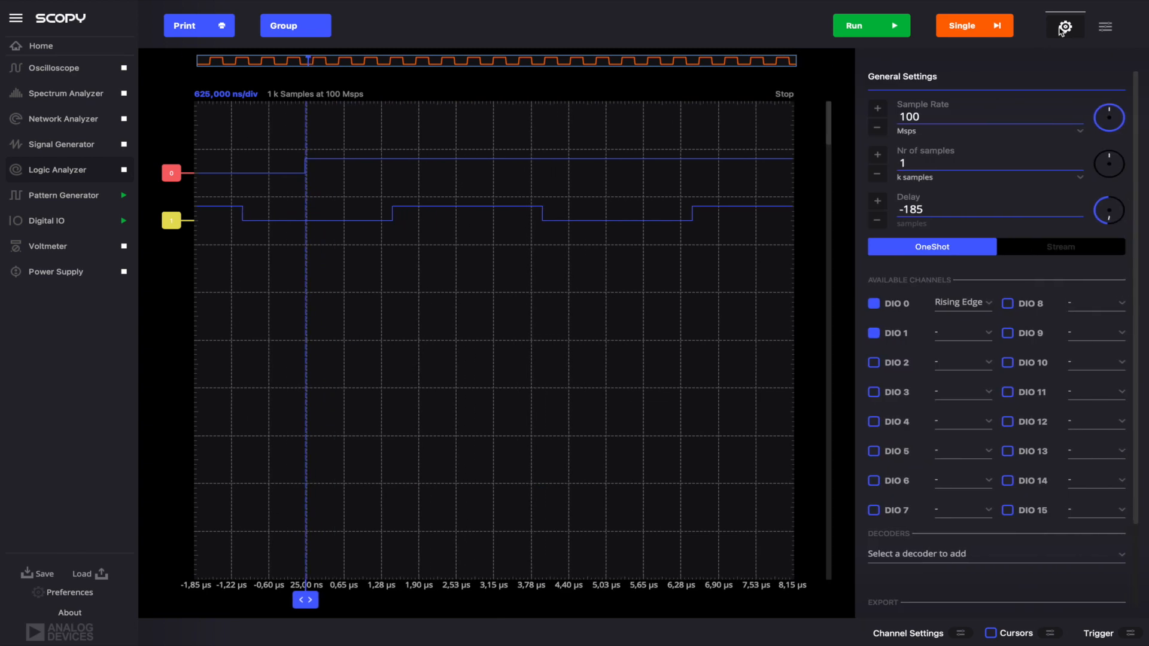
# Step: Tick DIO 2 in the logic channels and open the Digital IO tool
pyautogui.click(872, 362)
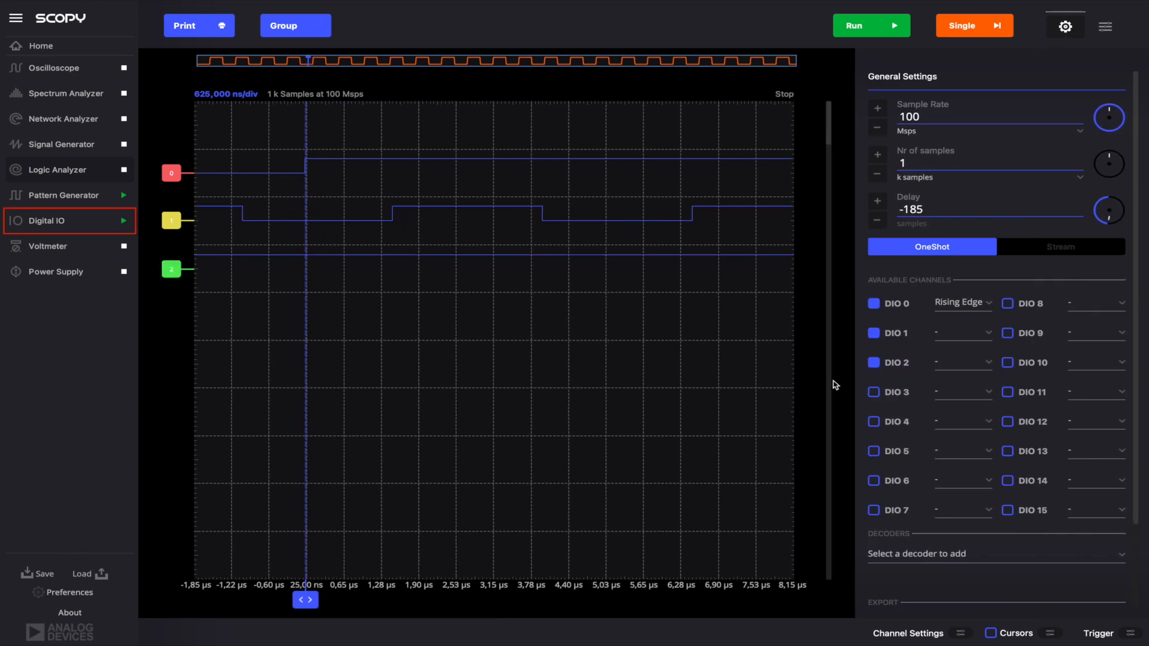
pyautogui.click(48, 221)
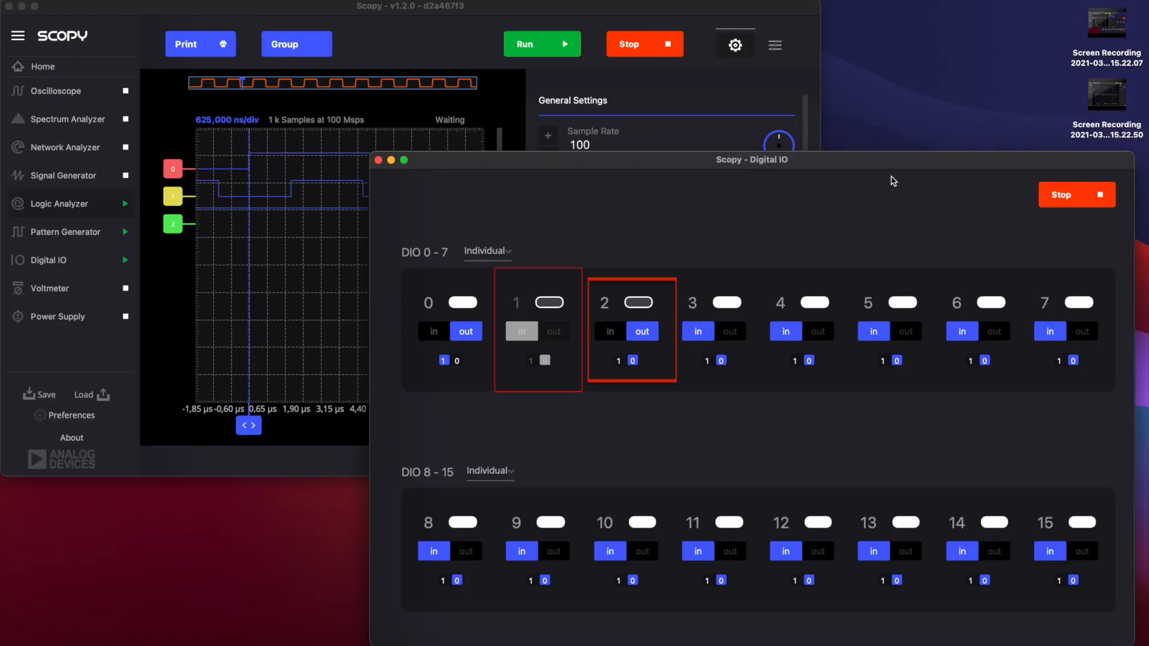
# Step: Toggle DIO 2 in Digital IO to fire the logic analyzer trigger
pyautogui.click(617, 360)
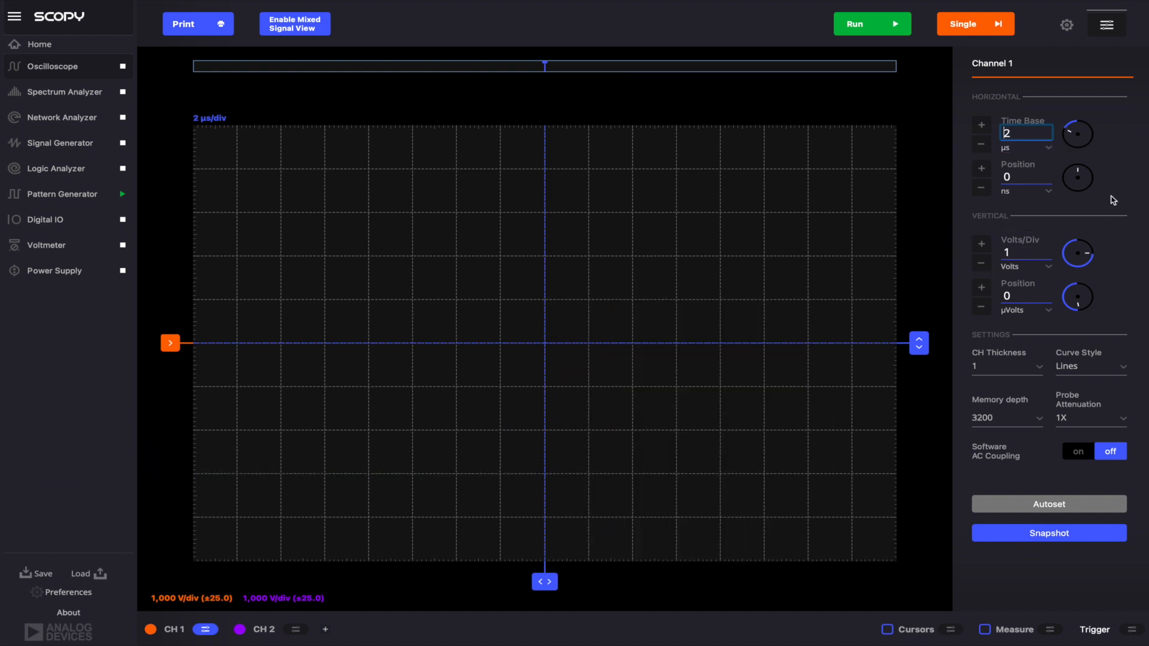
# Step: Run the Oscilloscope to show the Channel 1 square wave and open Trigger Settings
pyautogui.click(870, 24)
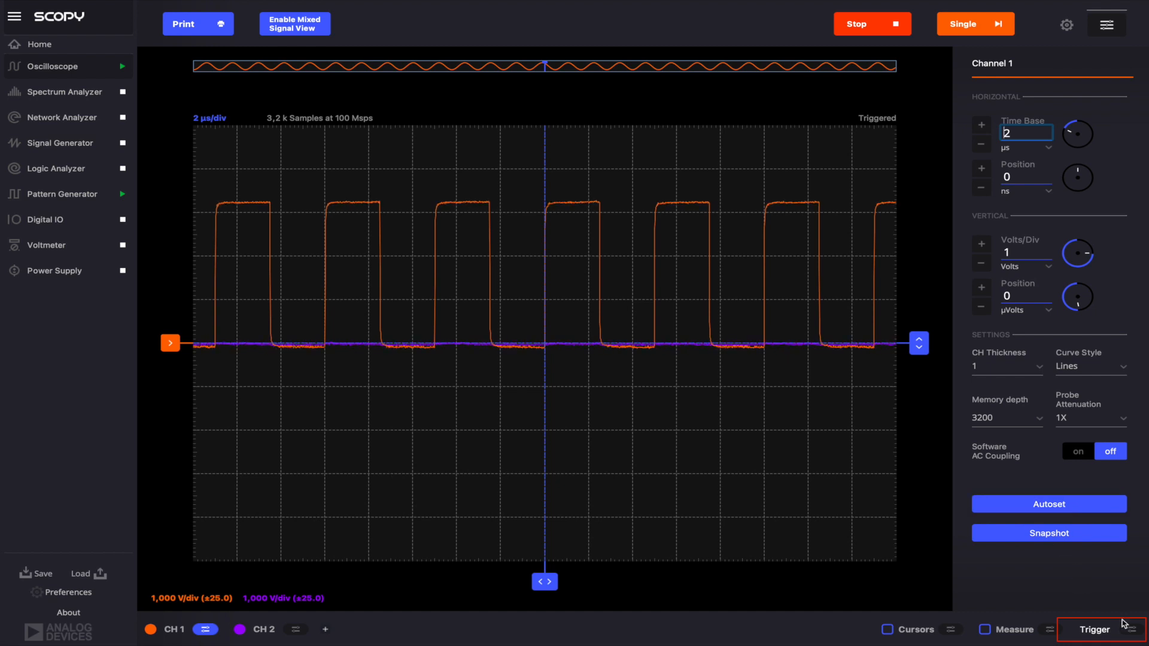
pyautogui.click(1093, 630)
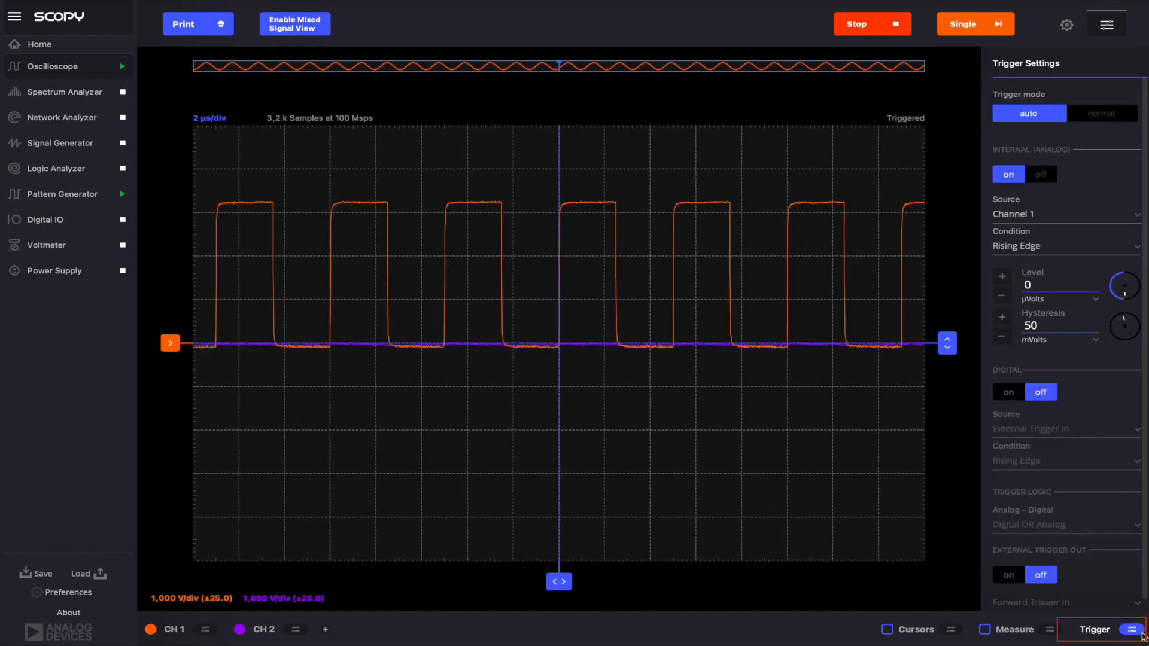
# Step: Set normal trigger mode, Channel 2 analog source and 2 V level, then arm Single
pyautogui.click(1101, 114)
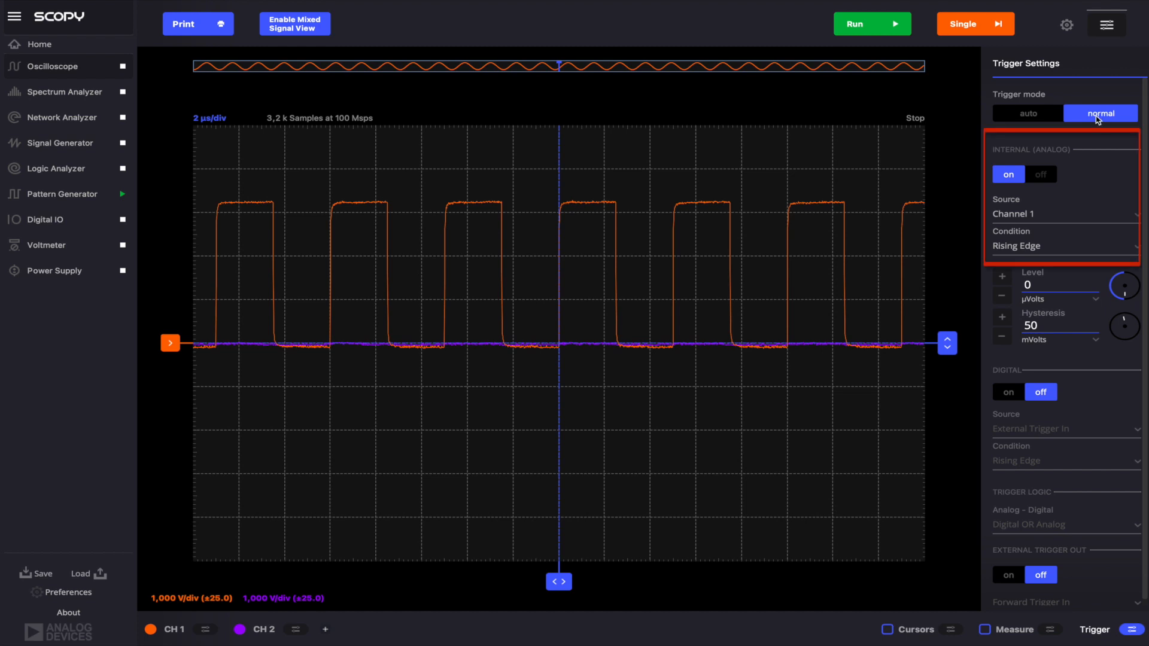
pyautogui.click(1063, 213)
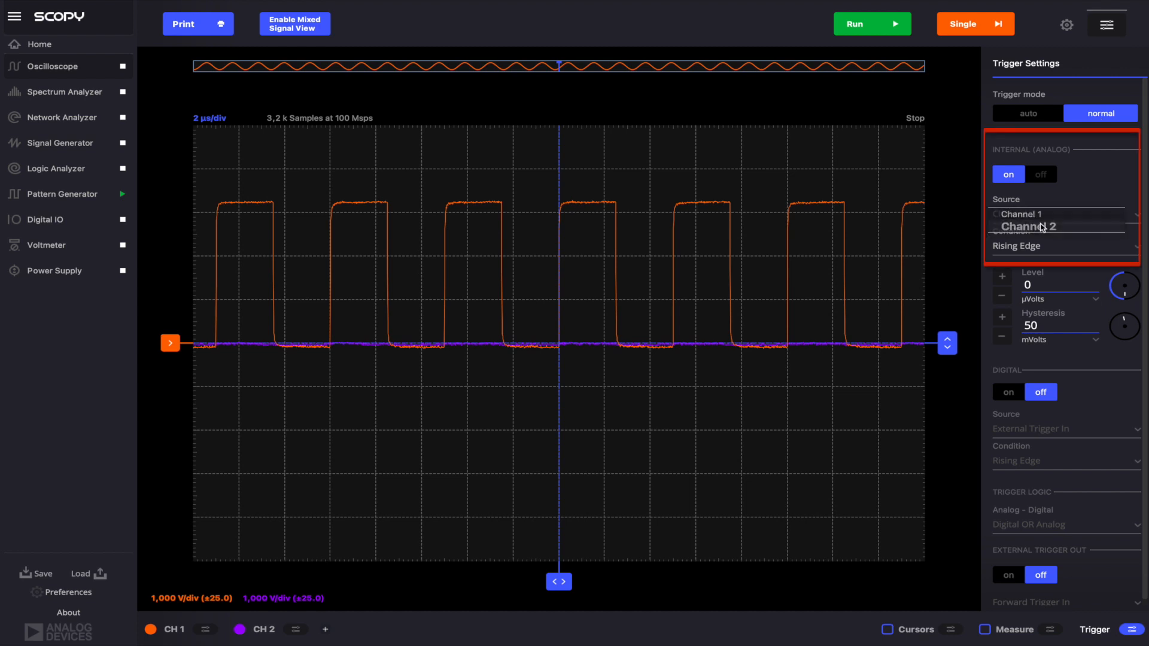
pyautogui.click(1029, 226)
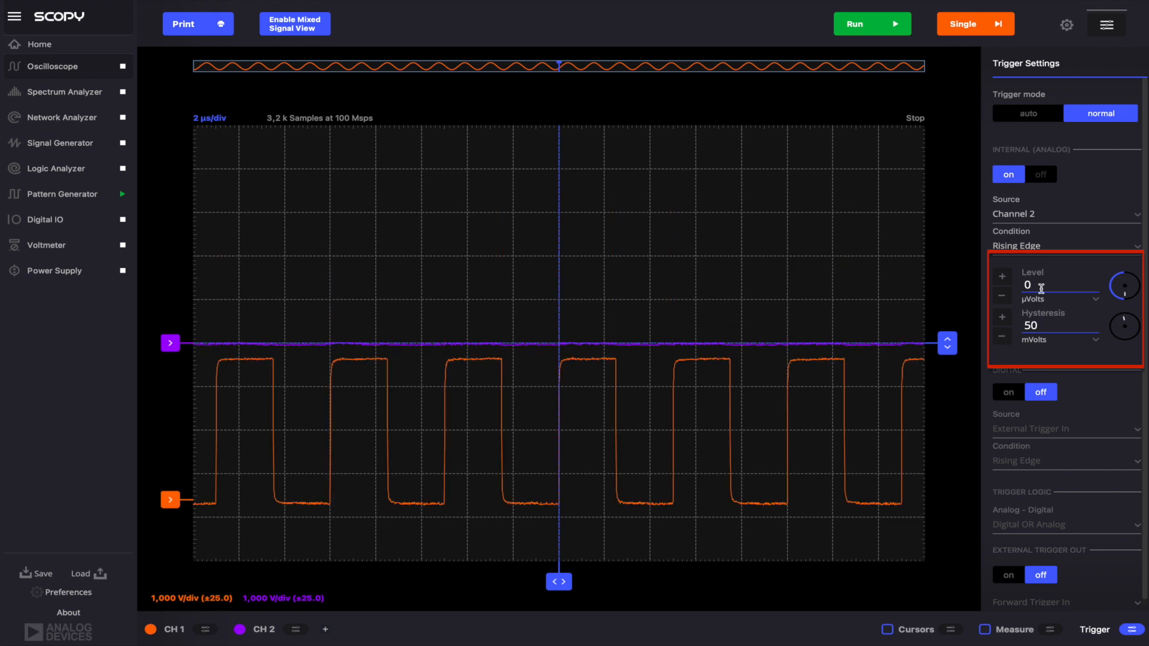
pyautogui.moveTo(951, 334)
pyautogui.write('1')
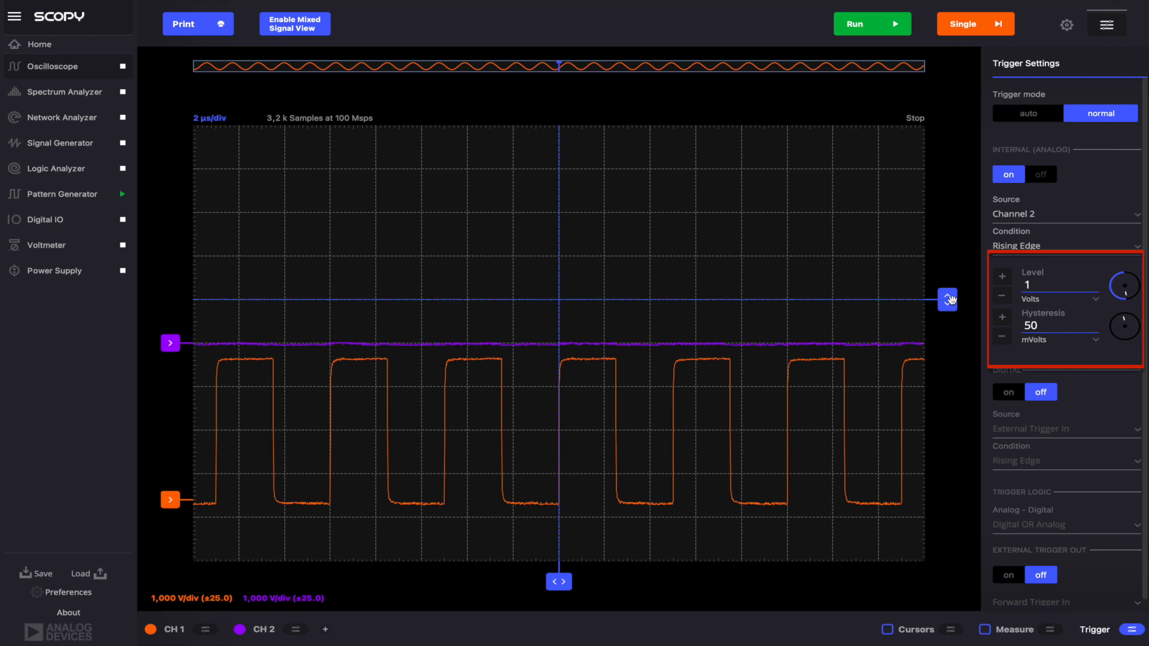
pyautogui.click(1060, 284)
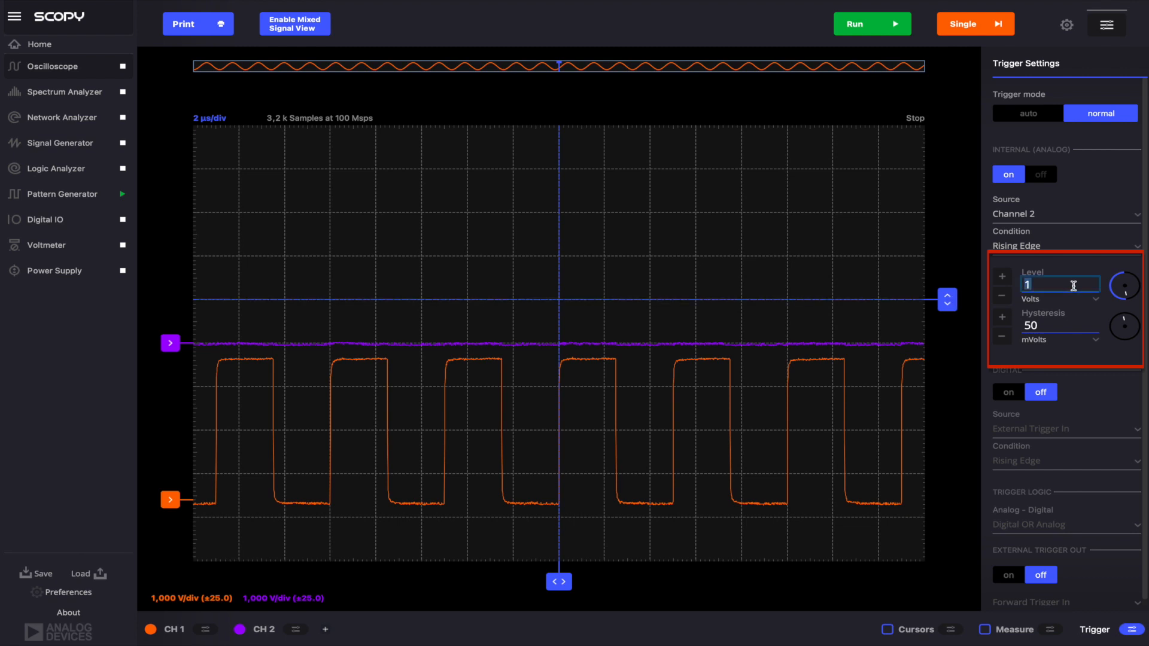
pyautogui.click(1002, 276)
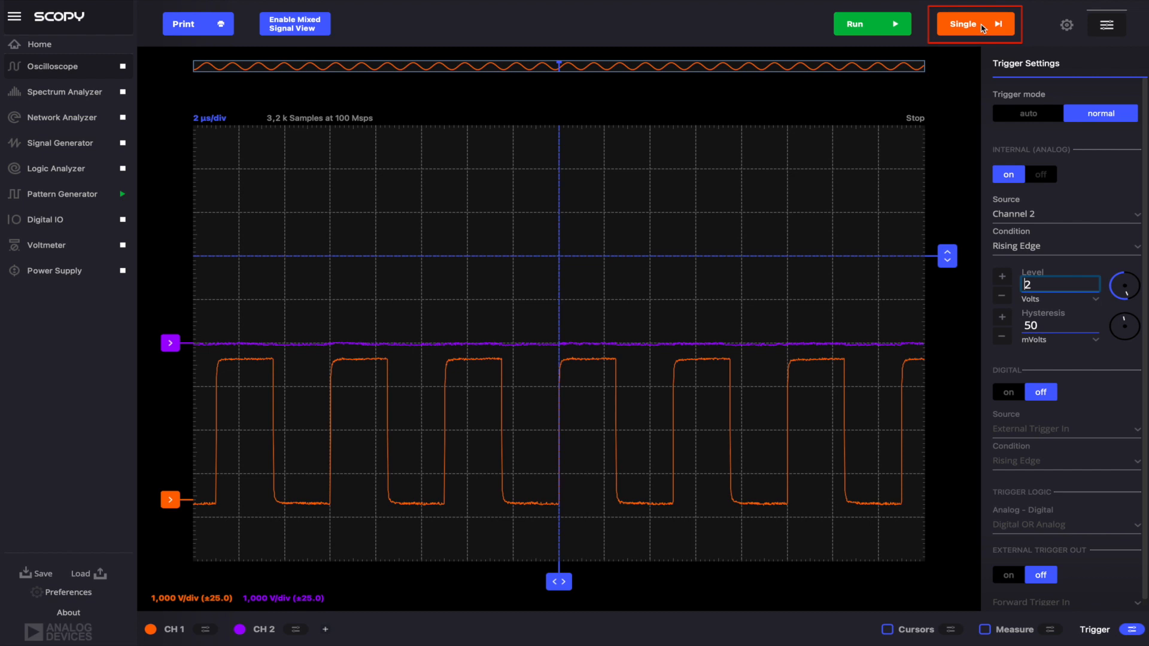
pyautogui.click(973, 23)
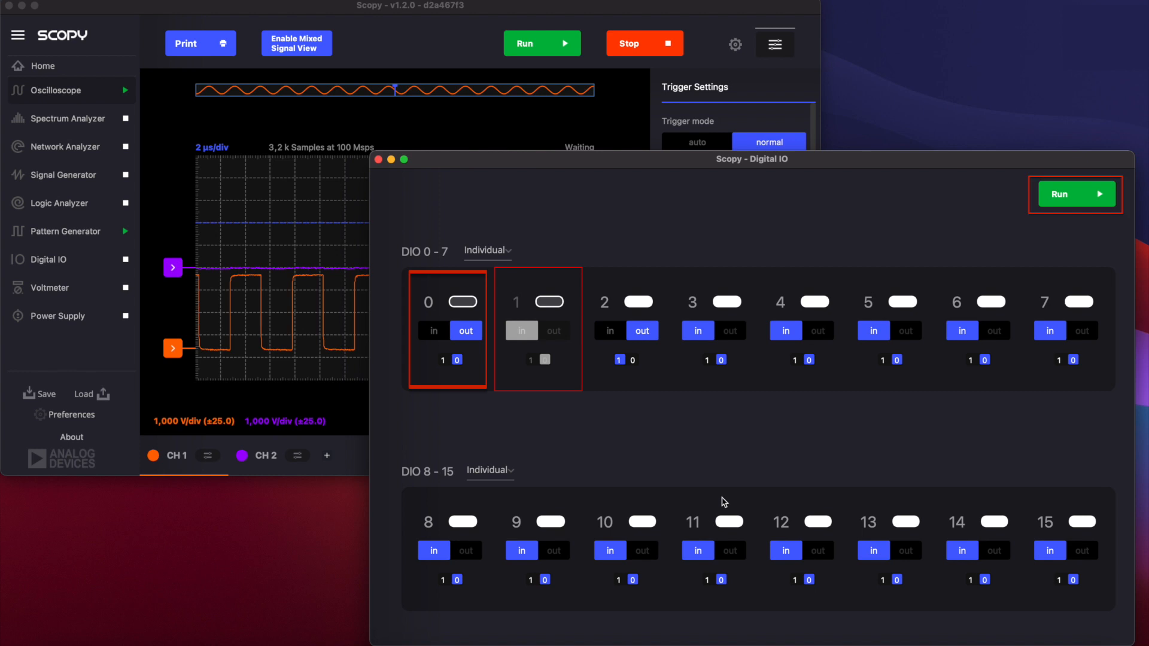
pyautogui.moveTo(1045, 226)
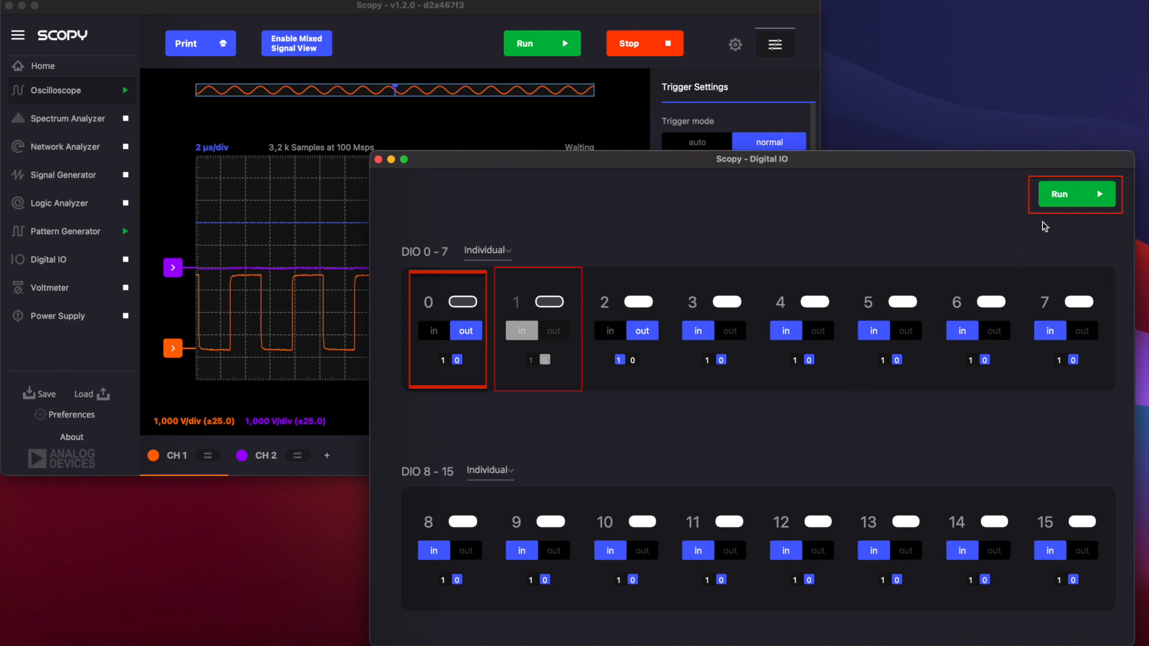
# Step: Run and then stop Digital IO, driving DIO 0 to fire the oscilloscope trigger
pyautogui.click(1075, 194)
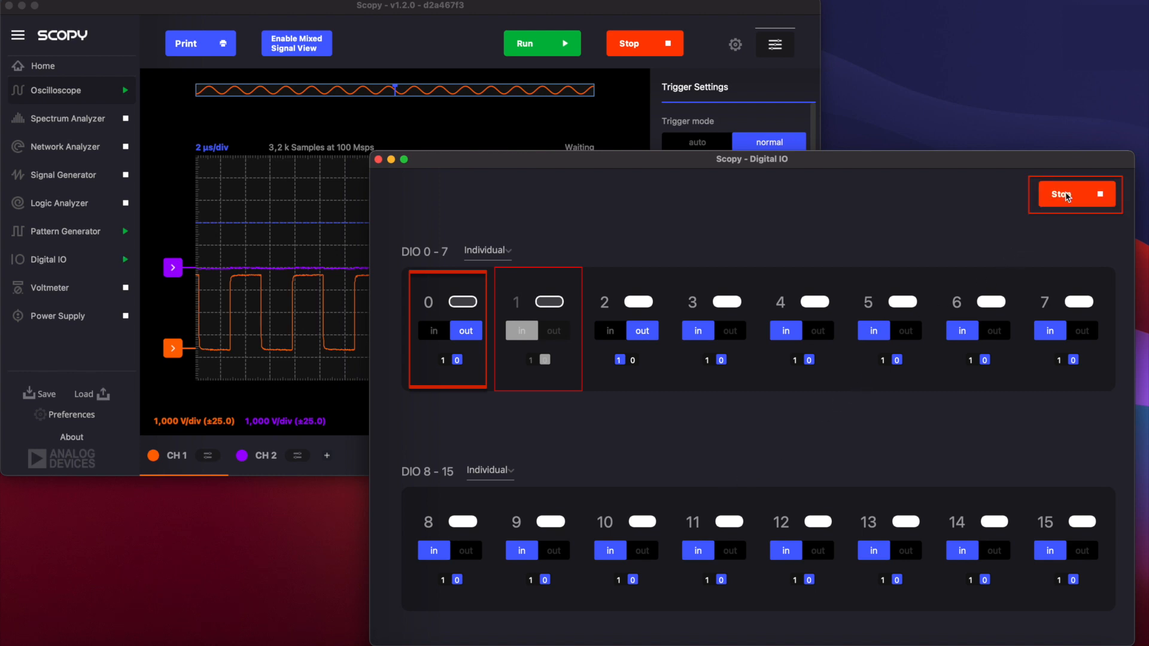
pyautogui.click(442, 360)
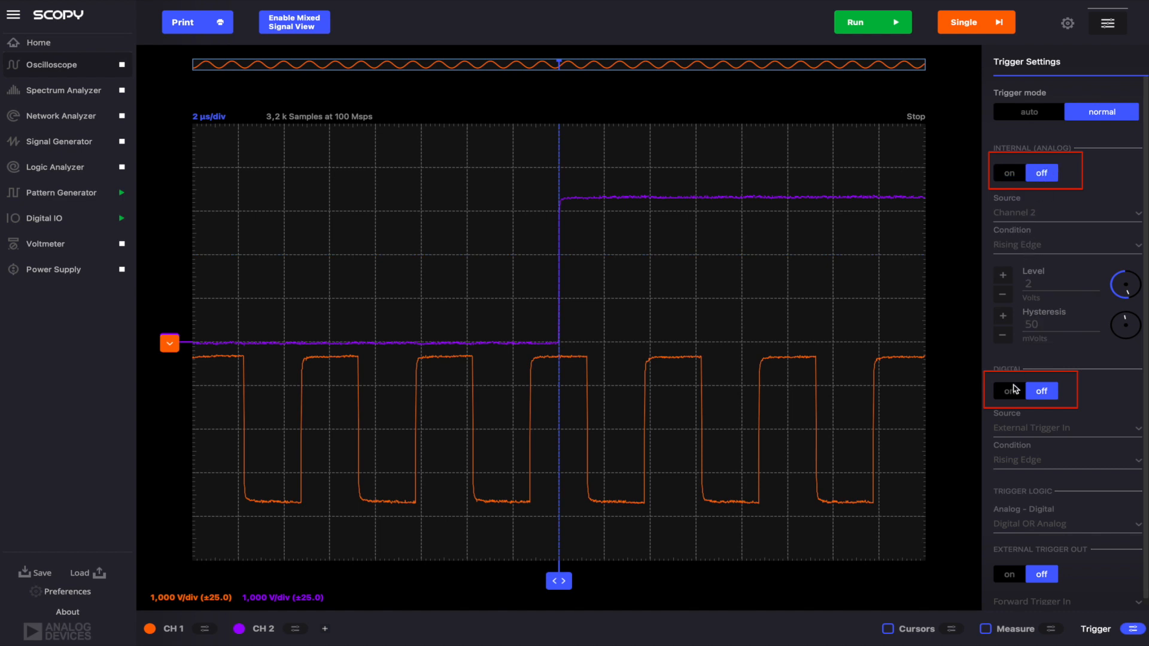
# Step: Turn the oscilloscope Digital trigger on with Logic Analyzer source, then arm Single
pyautogui.click(1008, 391)
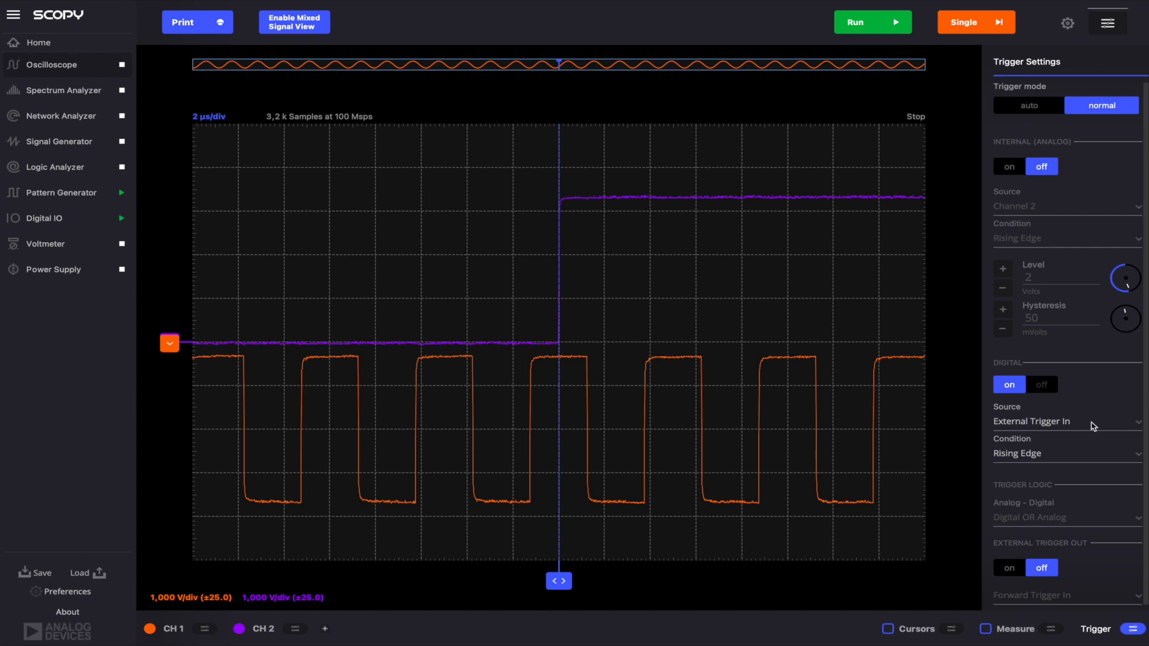
pyautogui.click(1063, 421)
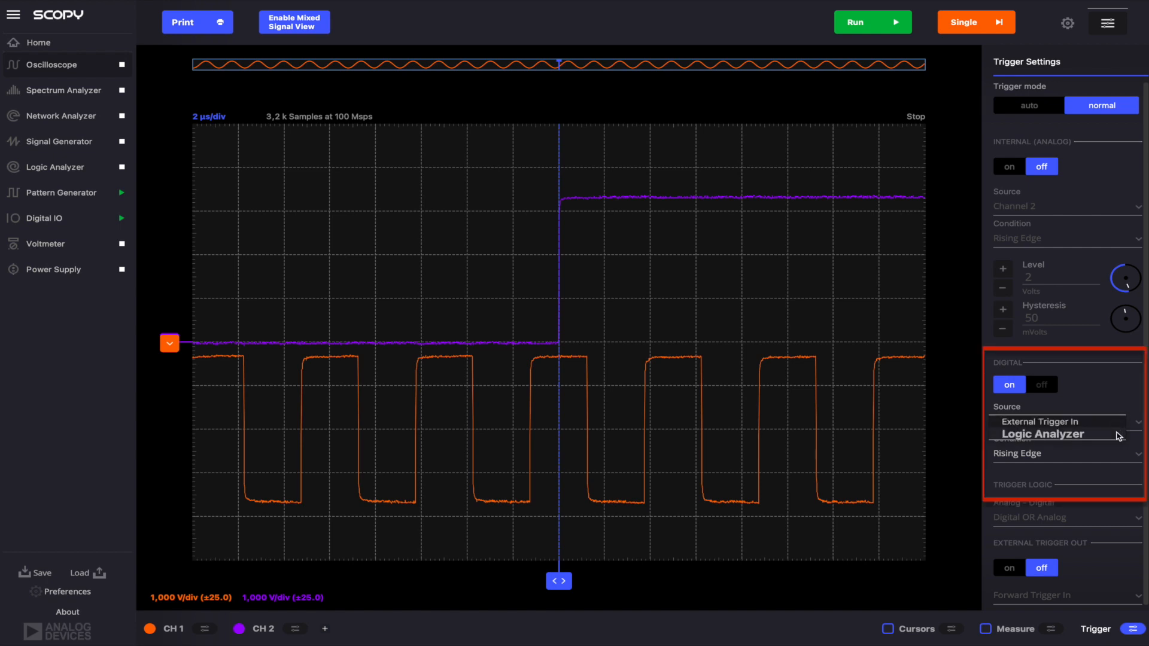
pyautogui.click(1057, 421)
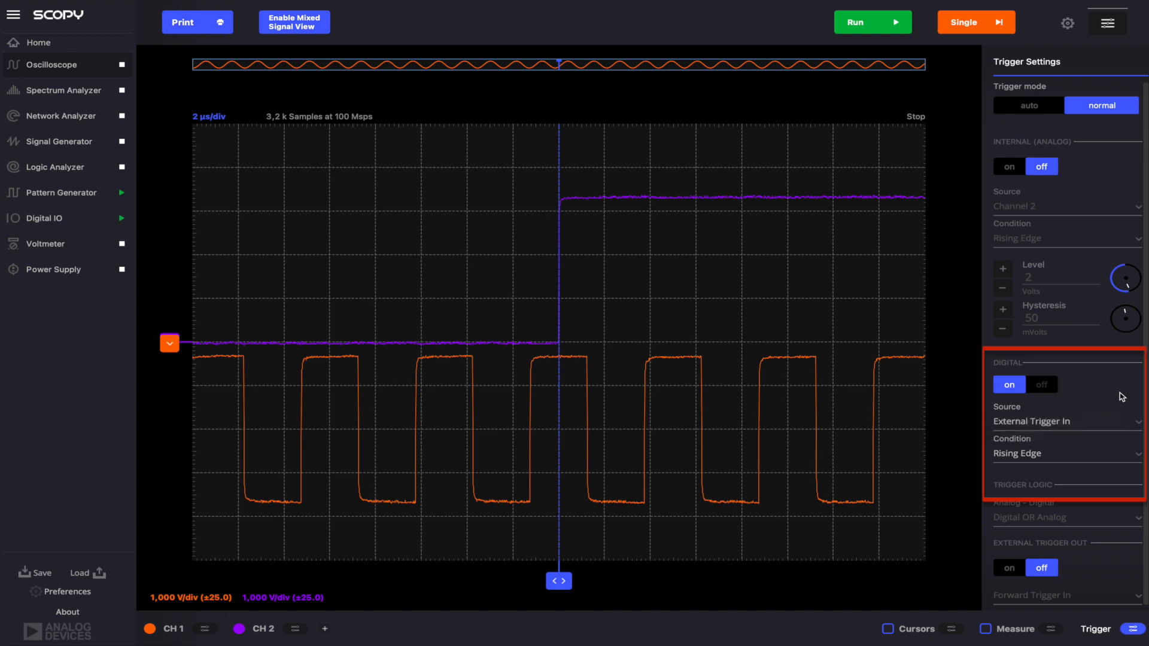
pyautogui.click(1064, 422)
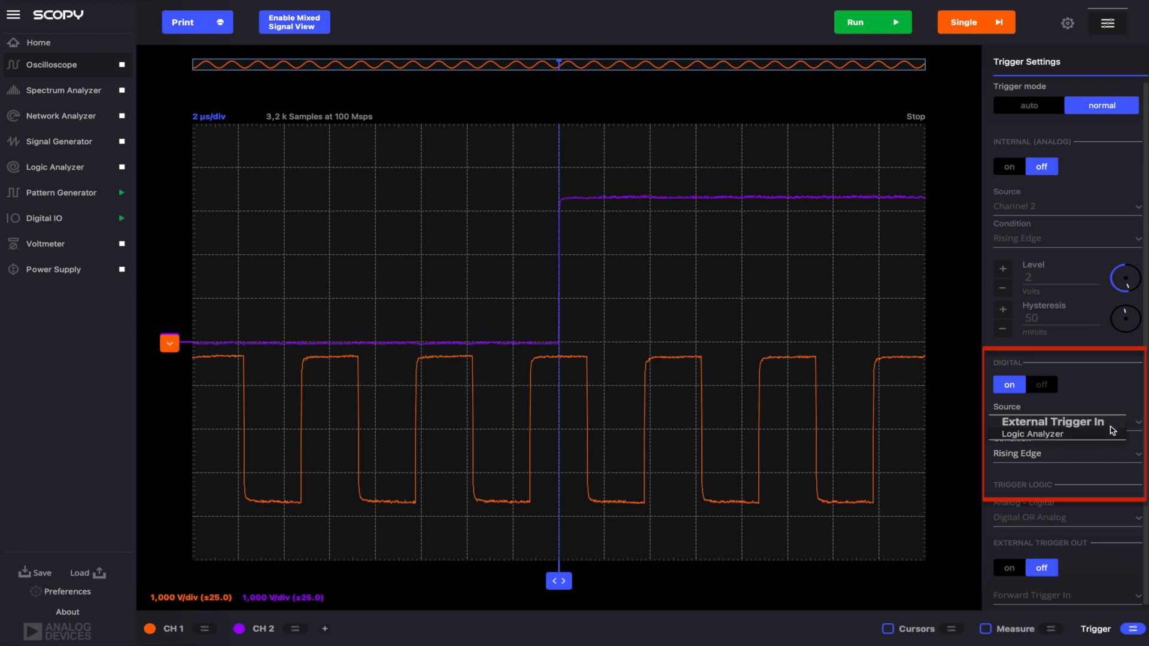
pyautogui.click(1031, 434)
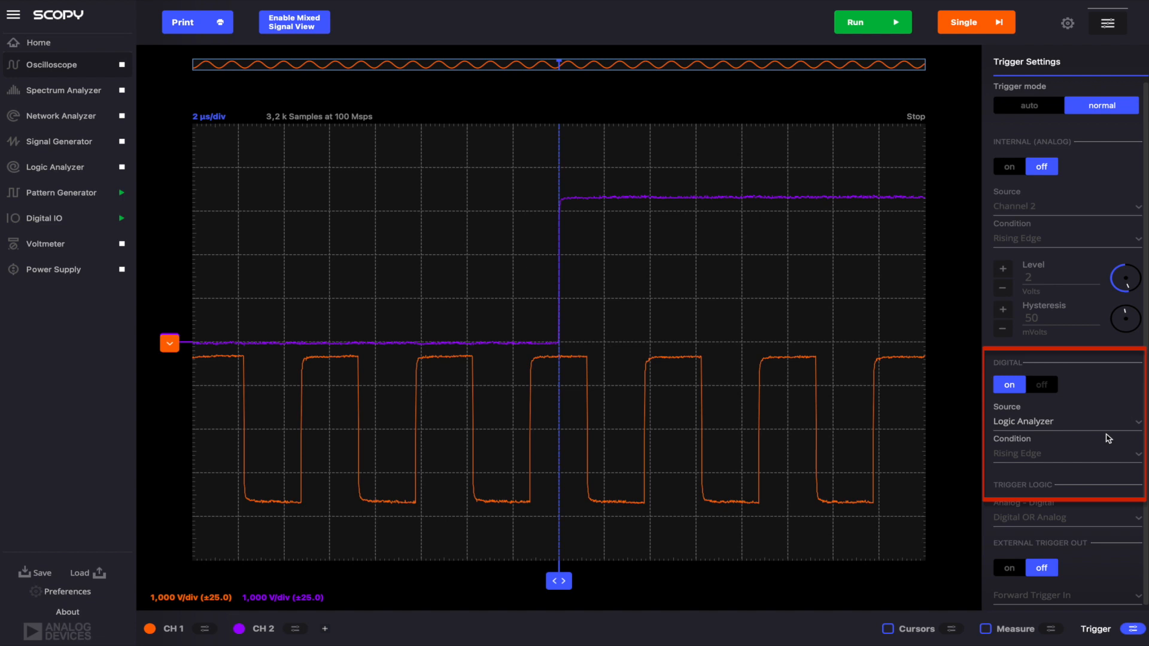
pyautogui.moveTo(1042, 484)
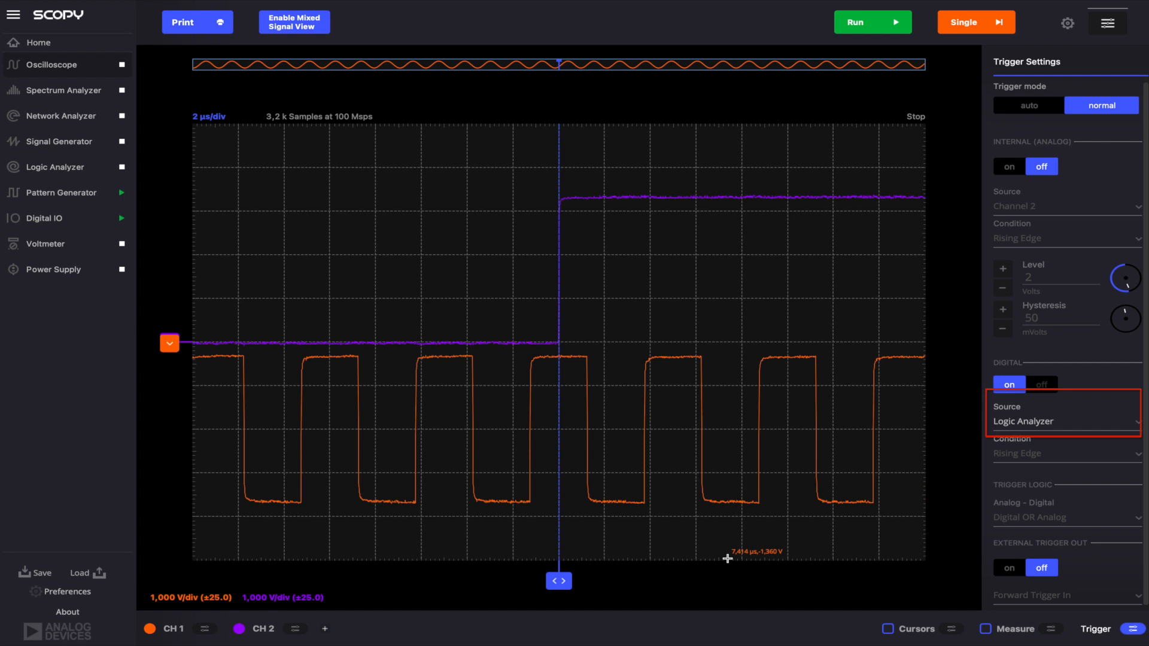
pyautogui.moveTo(531, 510)
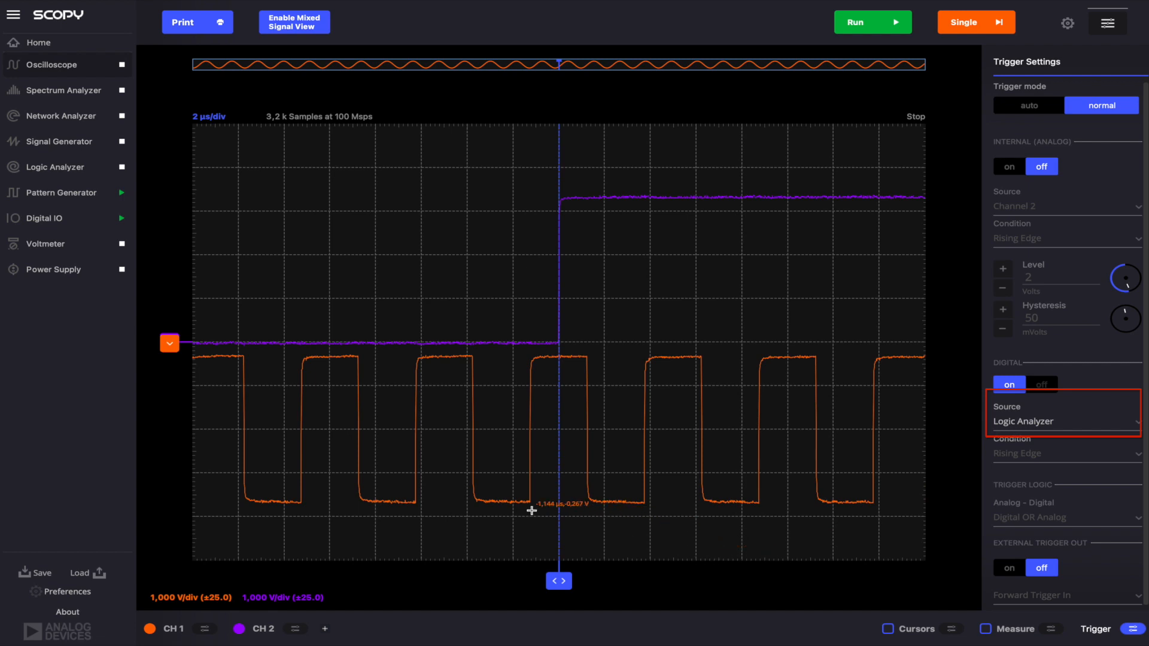
pyautogui.moveTo(99, 393)
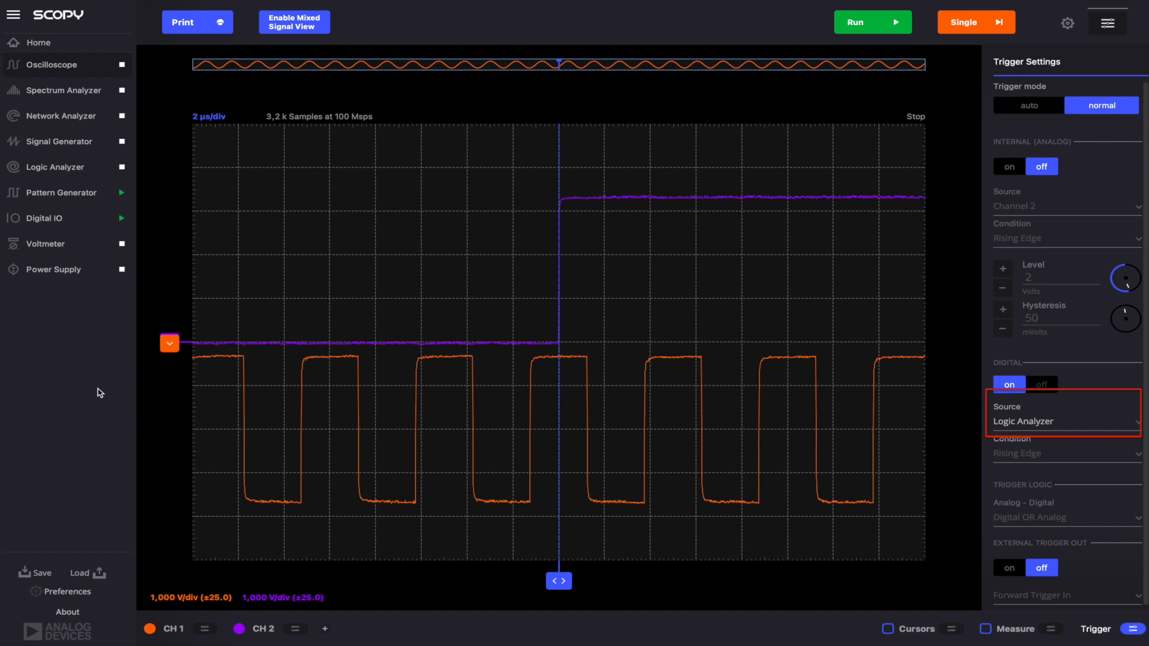
pyautogui.click(975, 23)
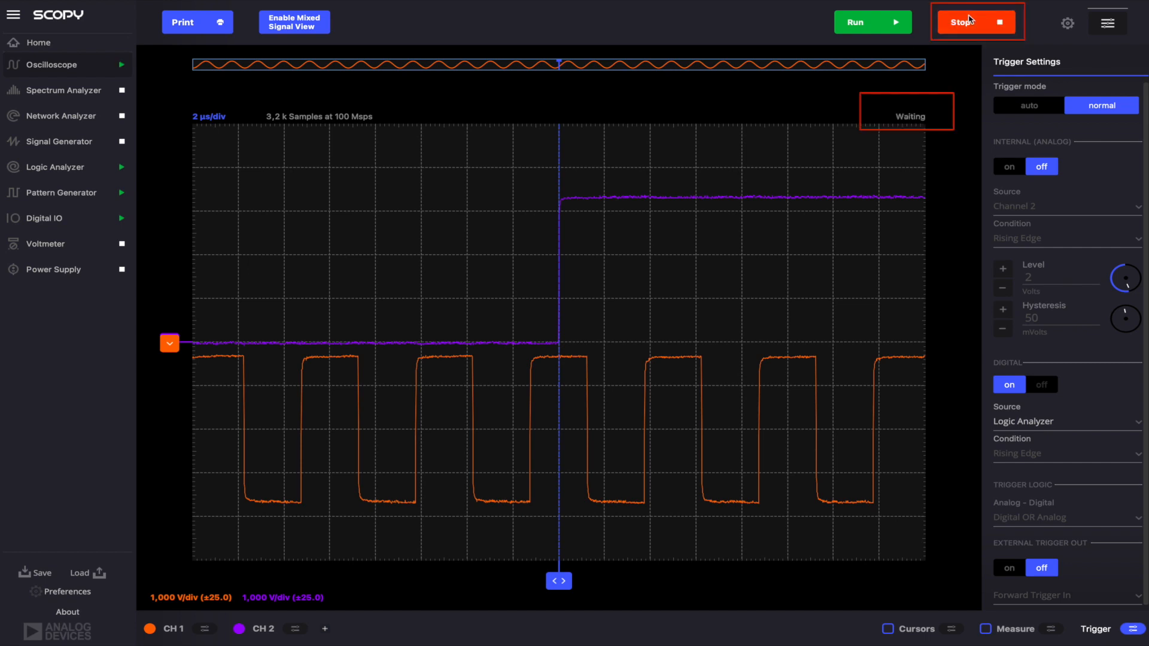
pyautogui.moveTo(741, 160)
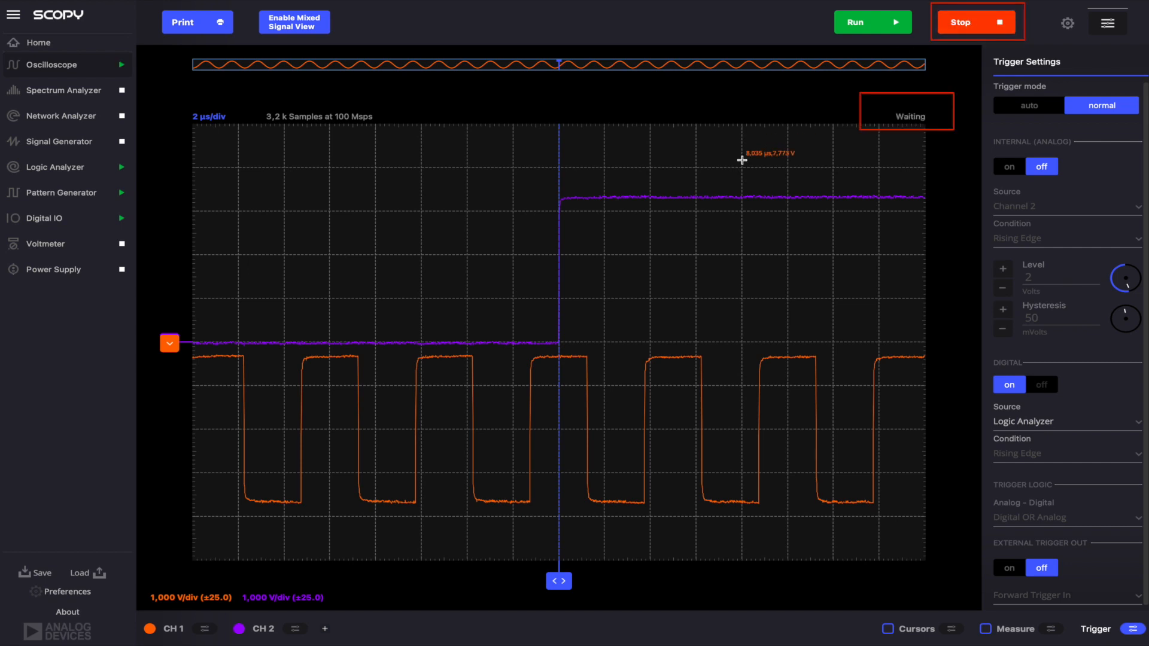
# Step: Configure the Logic Analyzer trigger for DIO 0 rising edge and toggle DIO 0 to capture
pyautogui.click(975, 22)
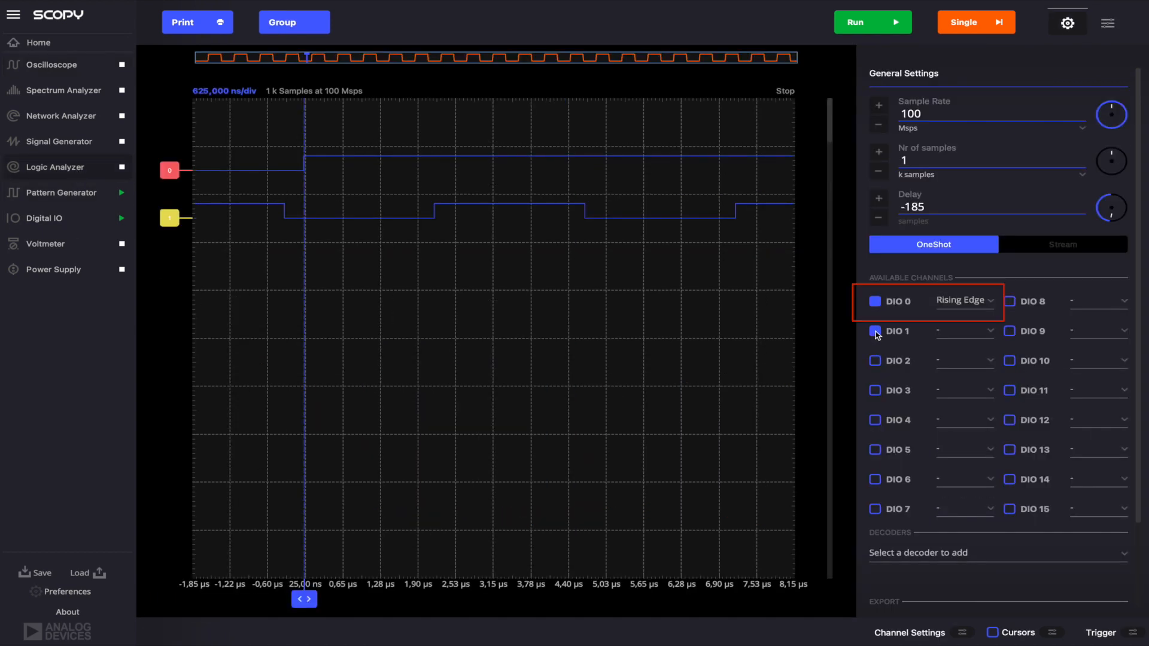
pyautogui.click(1107, 22)
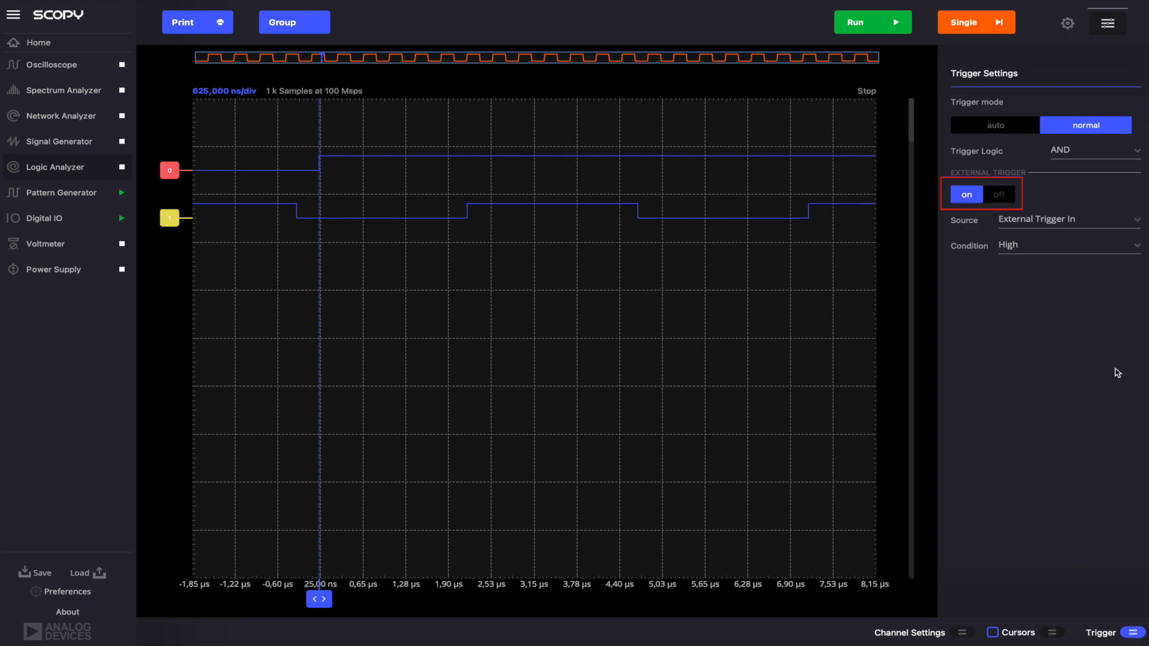
pyautogui.click(997, 194)
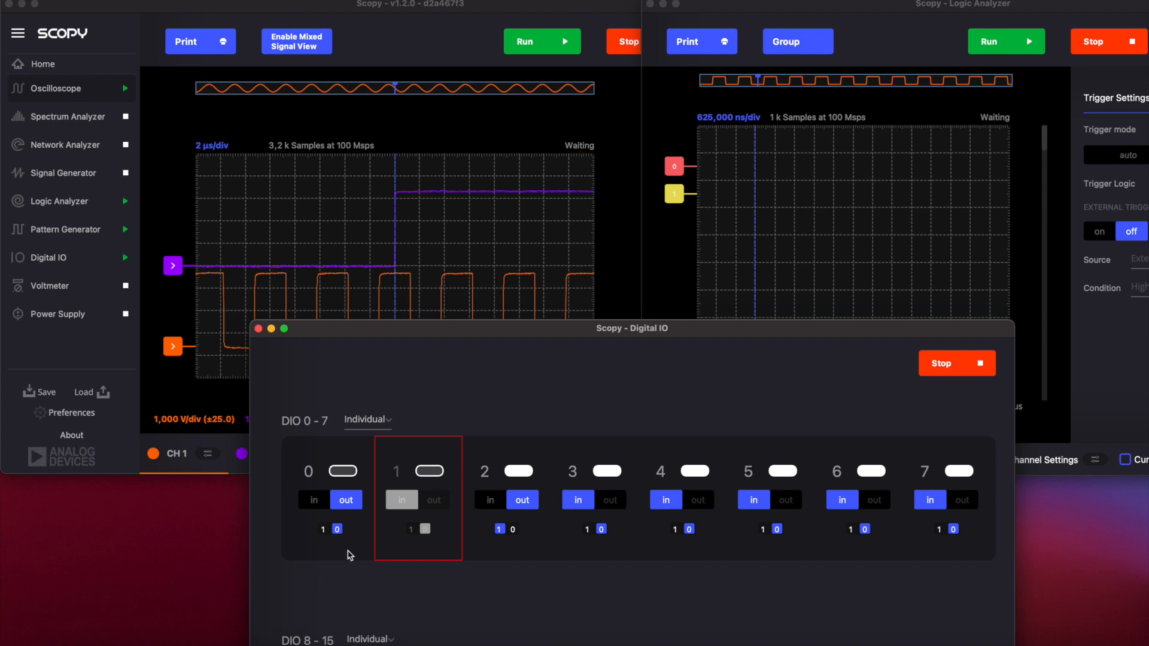
pyautogui.click(322, 530)
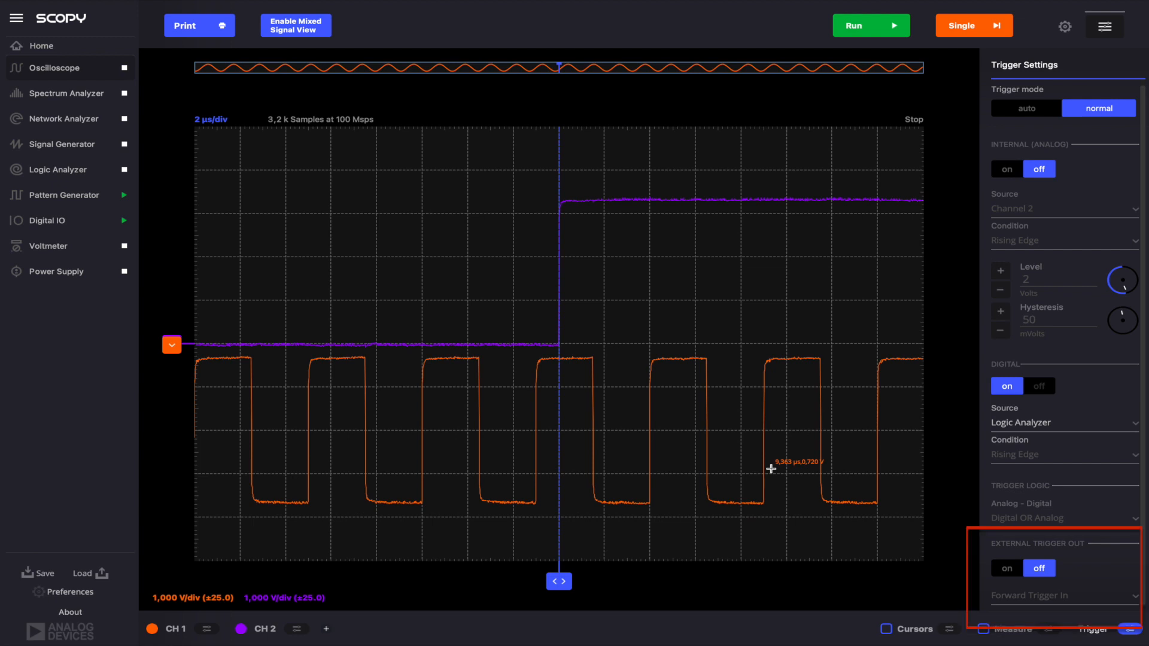
pyautogui.moveTo(994, 546)
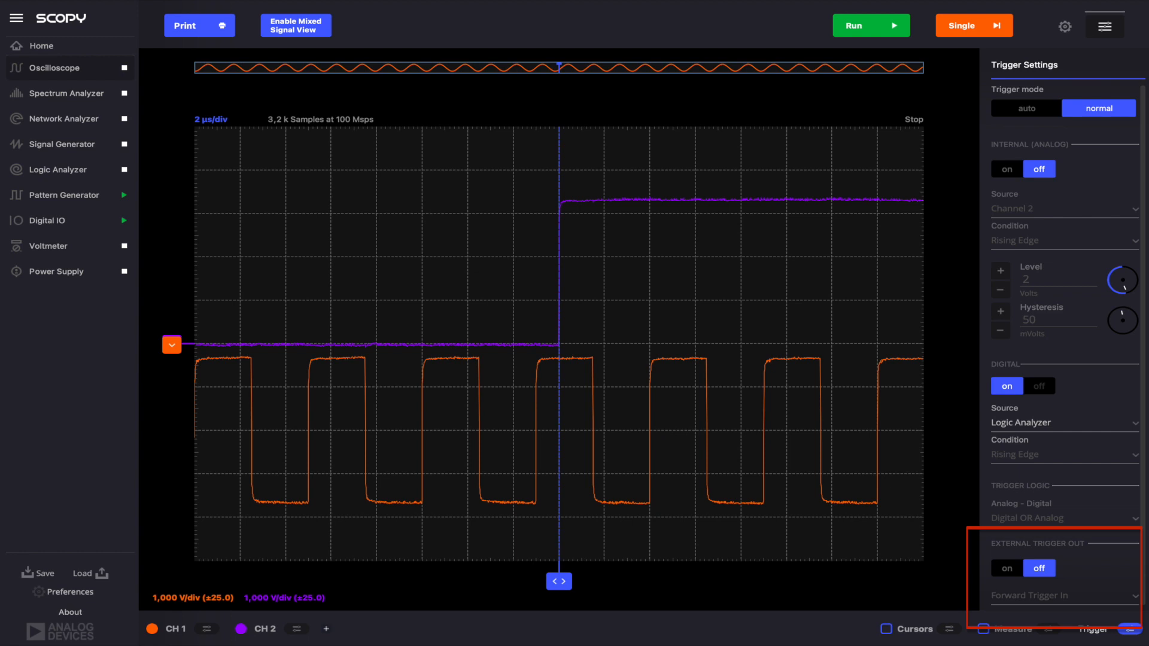
pyautogui.moveTo(1015, 561)
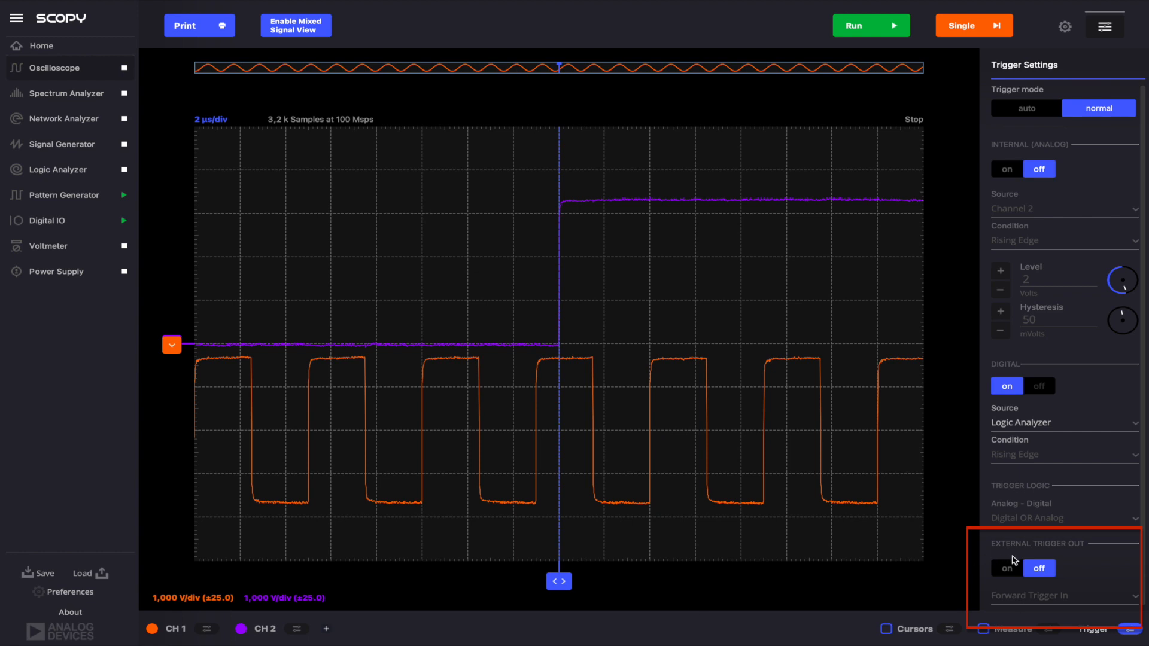
# Step: Switch External Trigger Out on and list its Oscilloscope and Logic Analyzer forwarding sources
pyautogui.click(1006, 568)
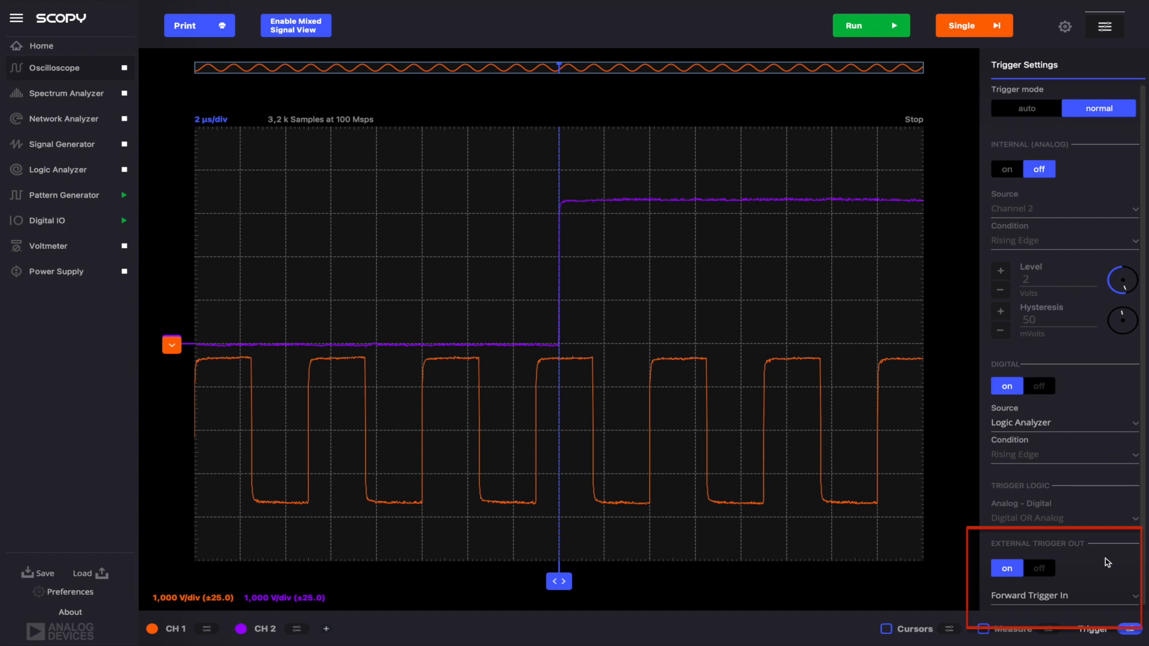
pyautogui.moveTo(1098, 597)
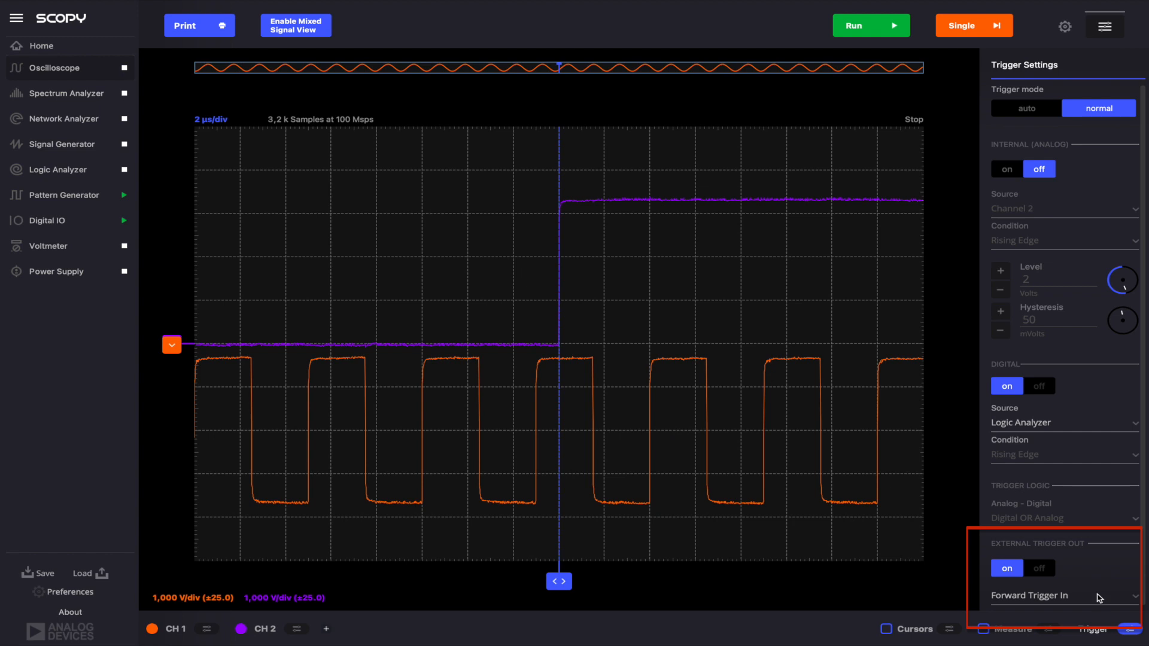
pyautogui.click(1063, 595)
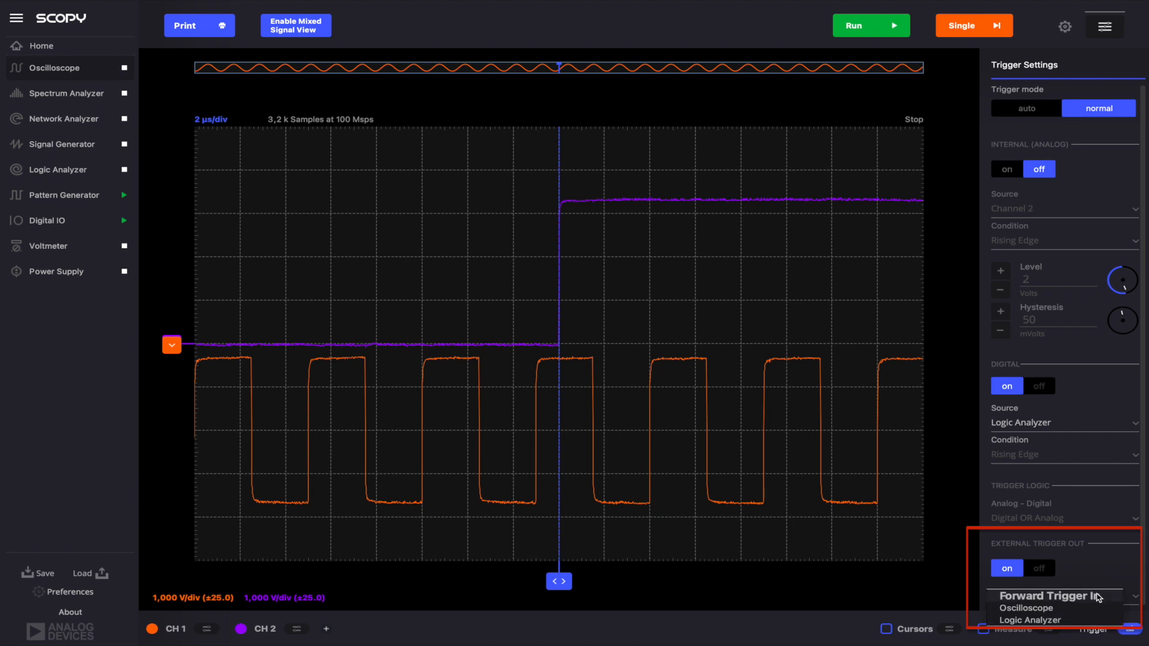
pyautogui.moveTo(1111, 603)
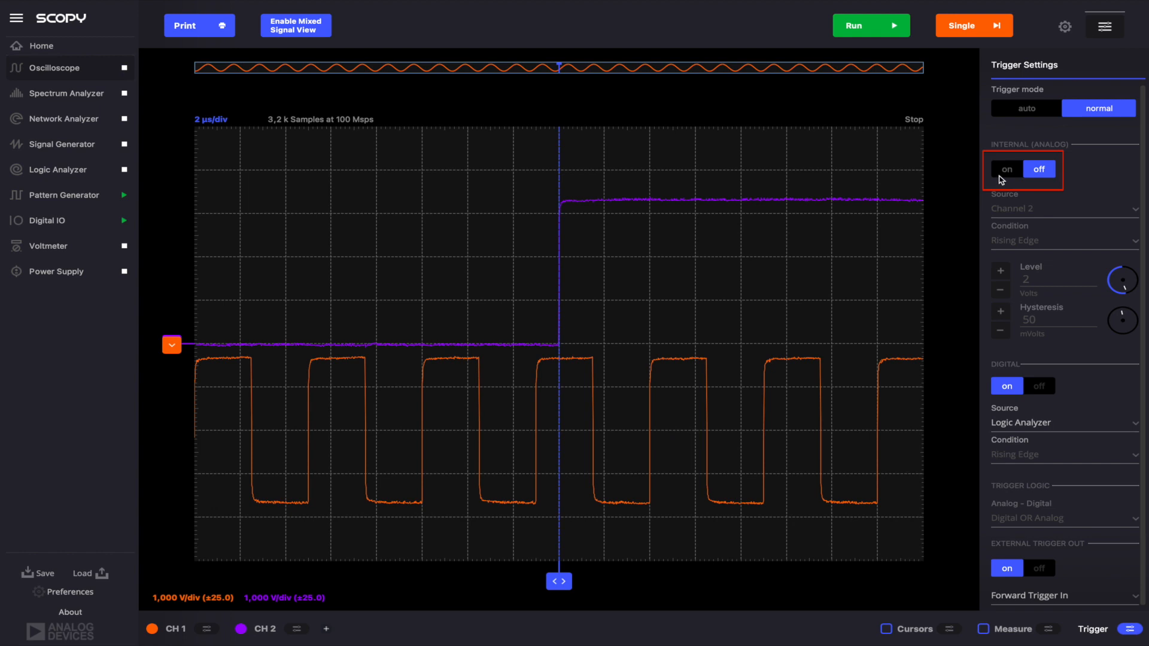
# Step: Enable analog trigger, disable digital, output the Oscilloscope trigger, arm Single, open Logic Analyzer
pyautogui.click(1005, 169)
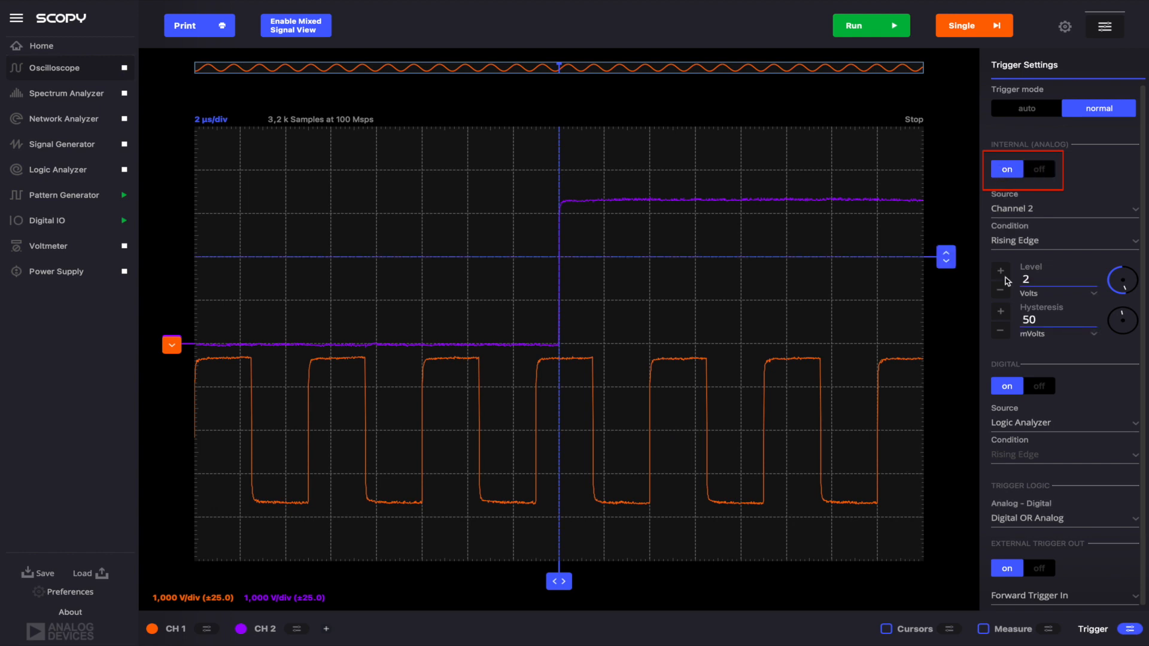
pyautogui.click(1038, 386)
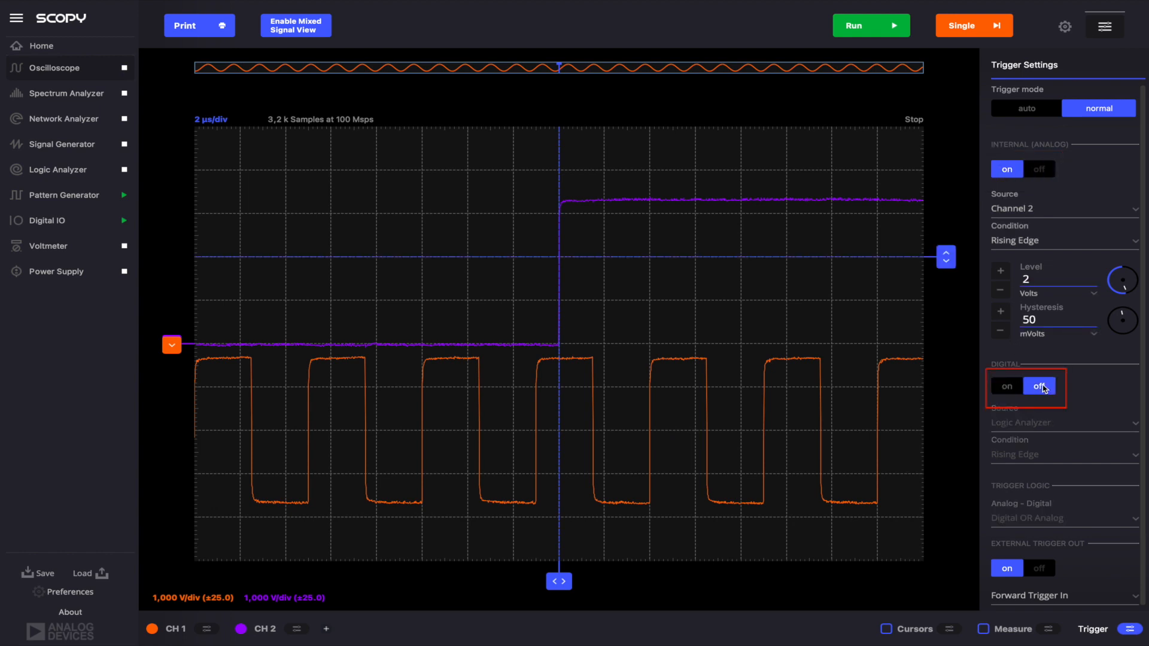
pyautogui.moveTo(1099, 598)
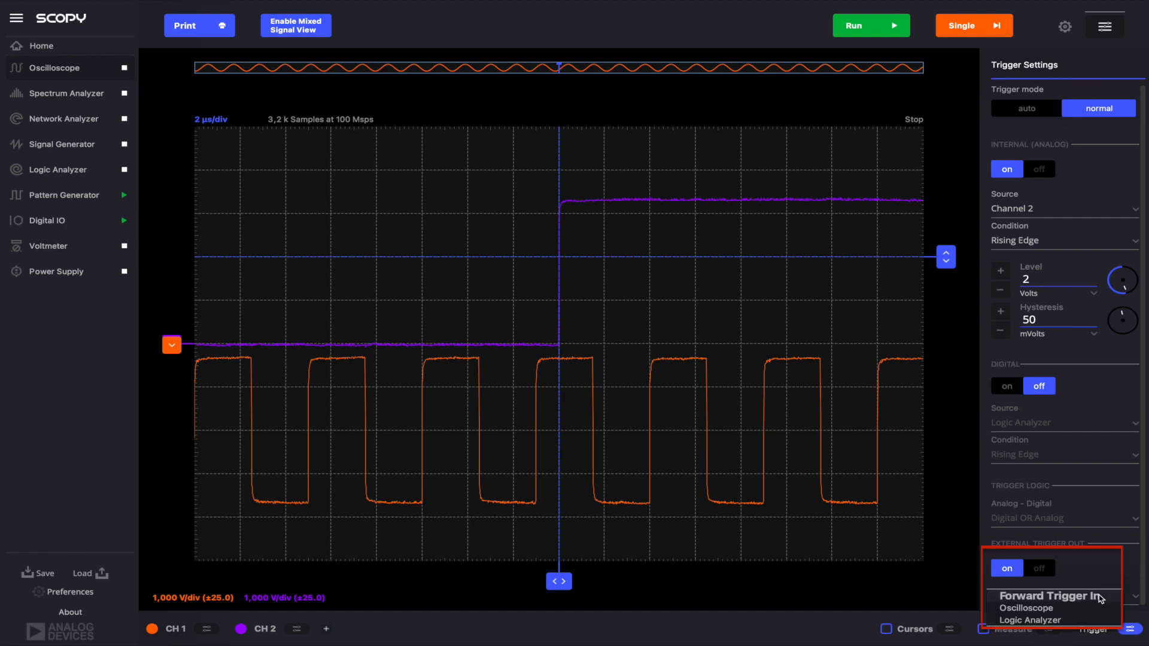
pyautogui.click(1023, 607)
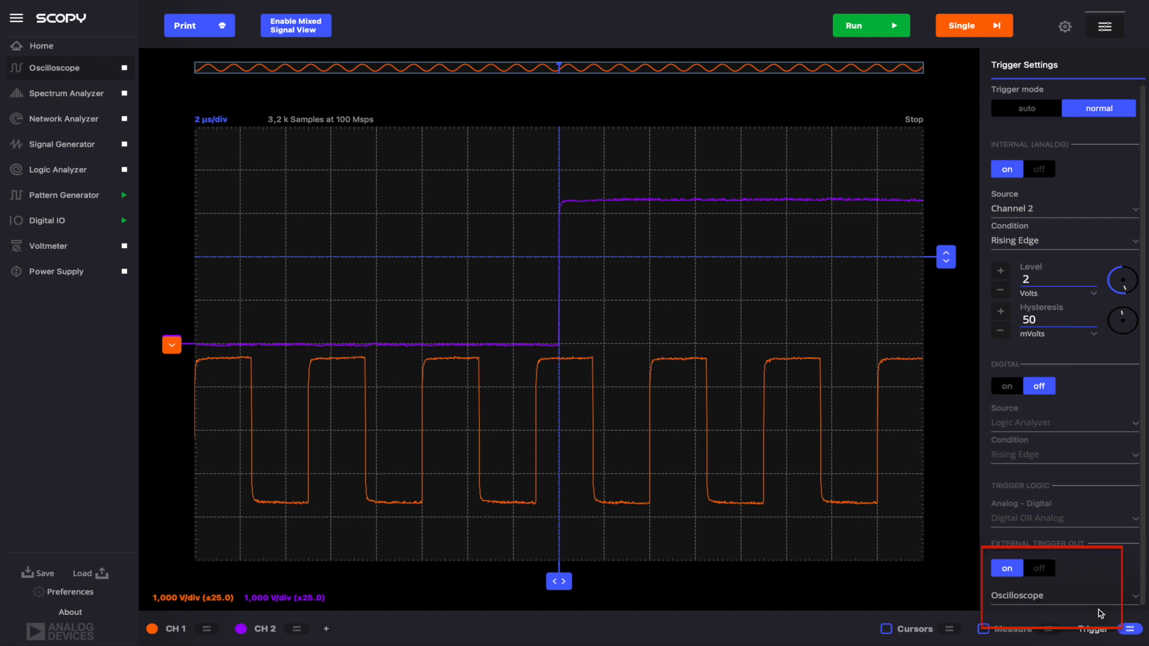
pyautogui.click(871, 26)
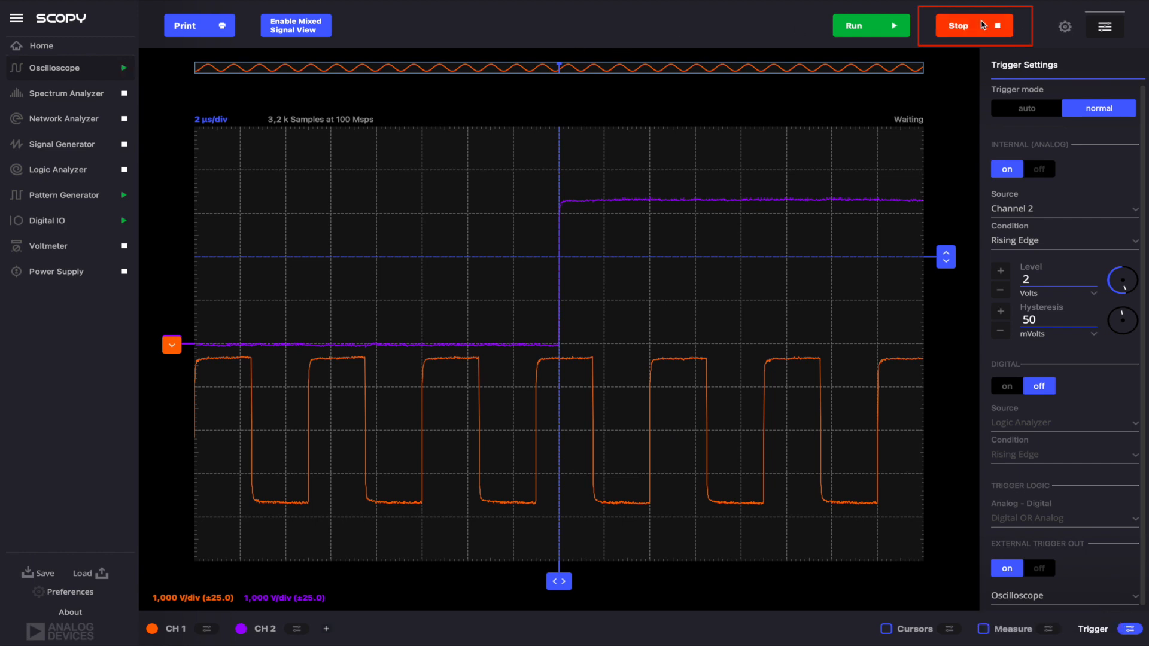
pyautogui.click(57, 169)
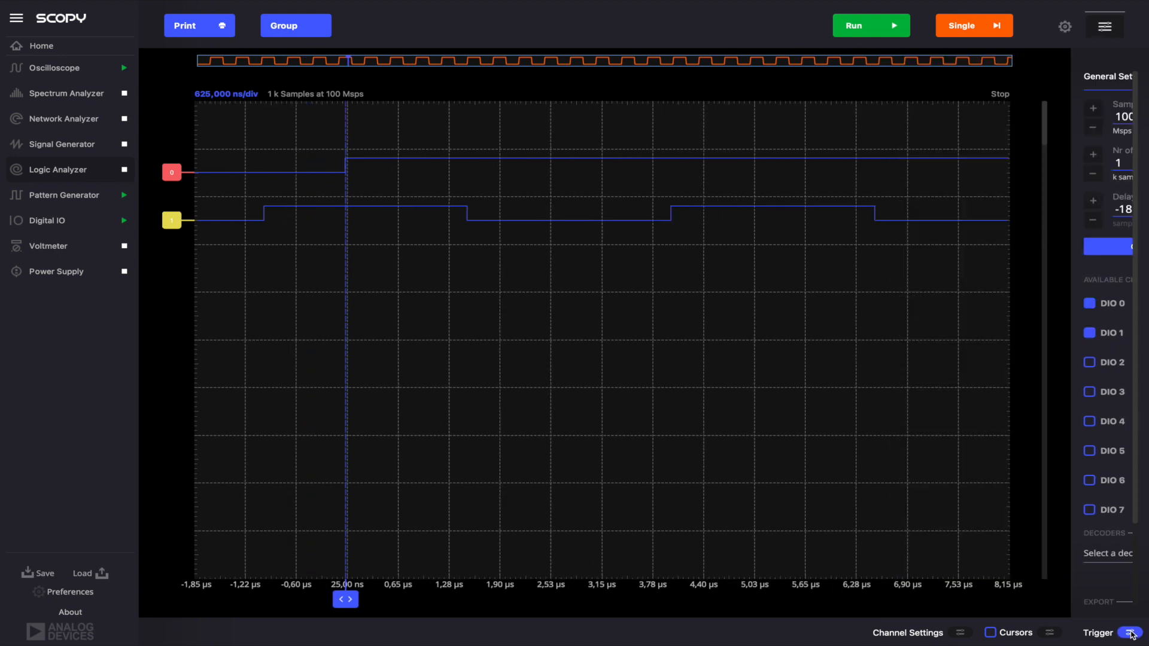
# Step: Enable the Logic Analyzer External Trigger and choose its trigger condition
pyautogui.click(1128, 633)
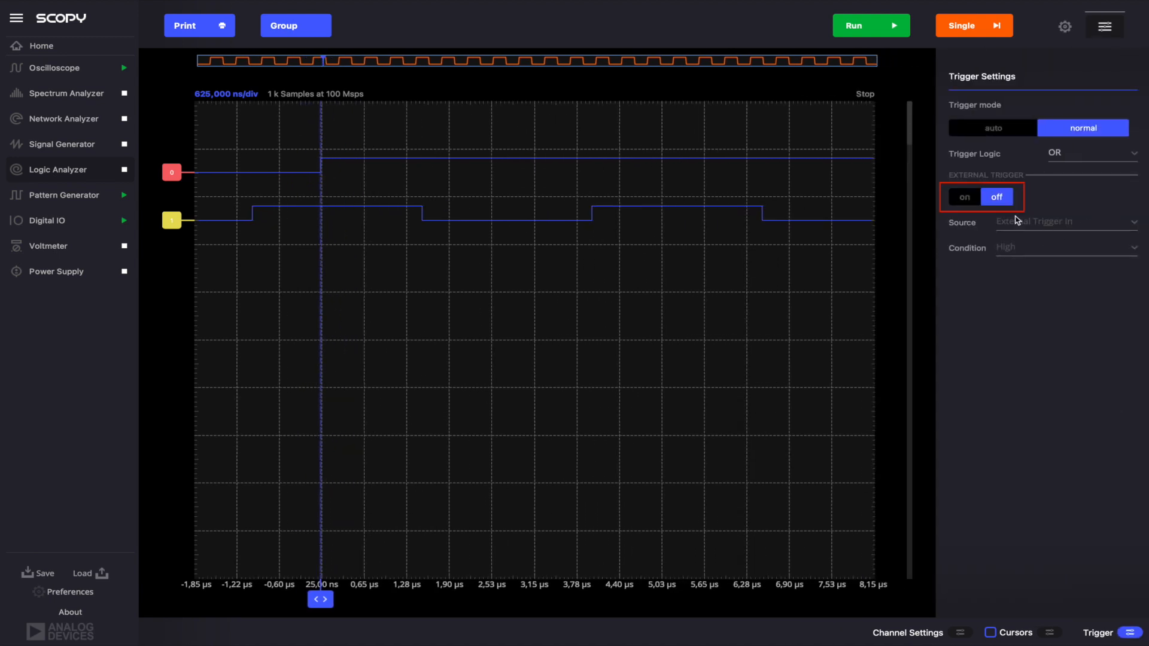
pyautogui.click(964, 197)
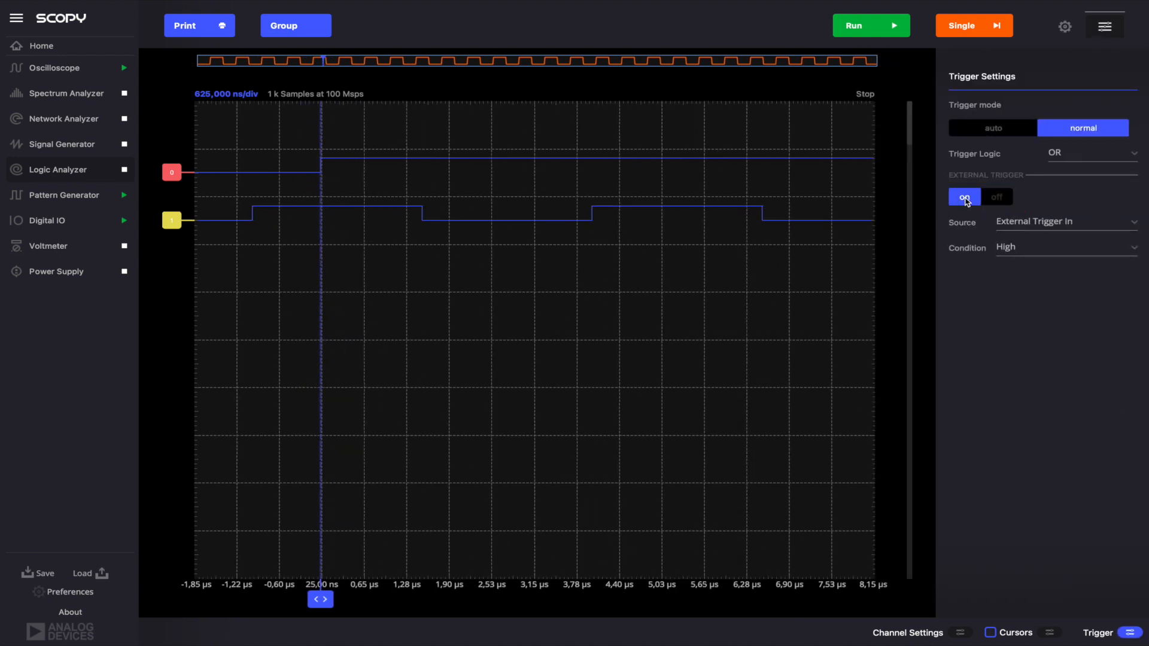
pyautogui.click(1064, 247)
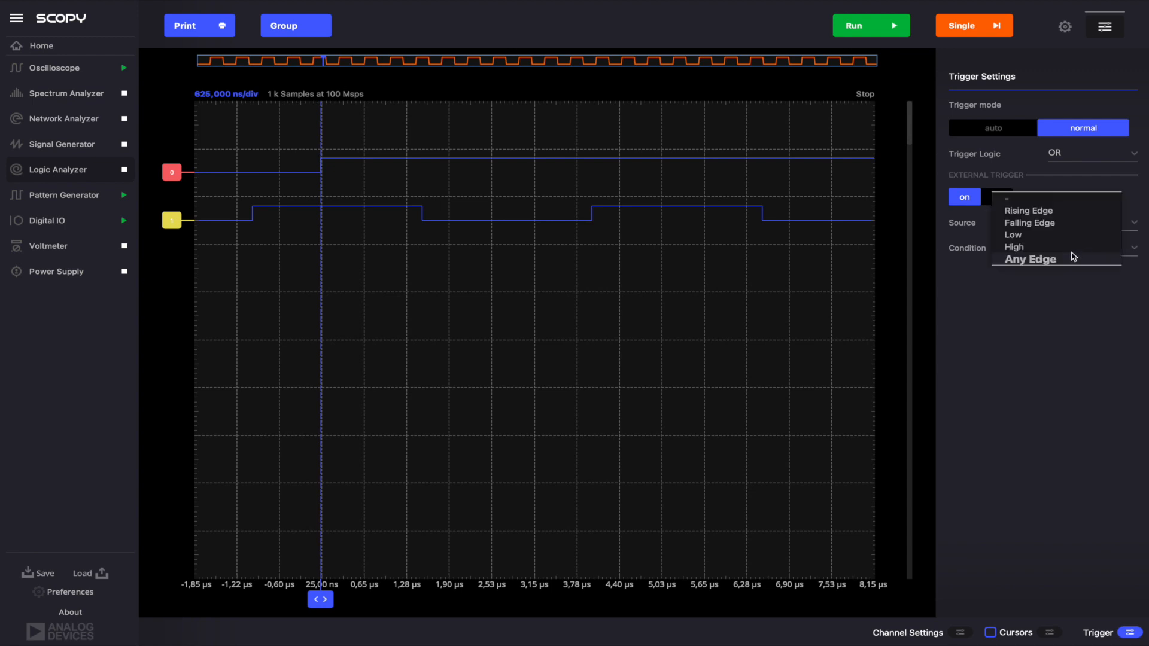
pyautogui.click(1028, 210)
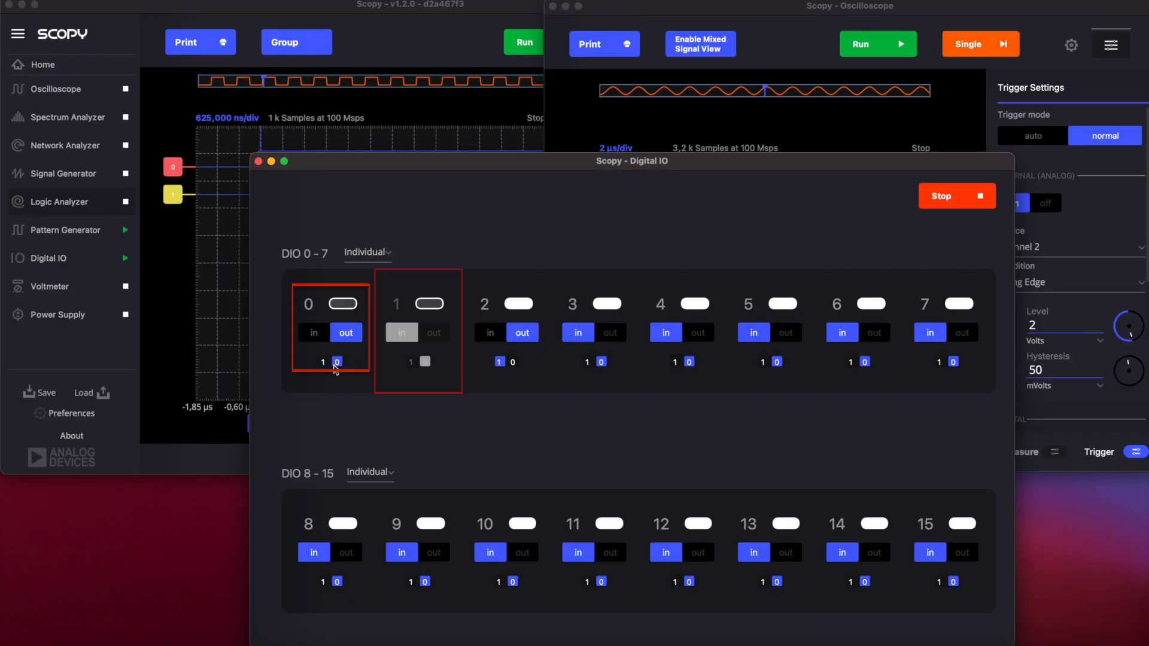
pyautogui.moveTo(386, 39)
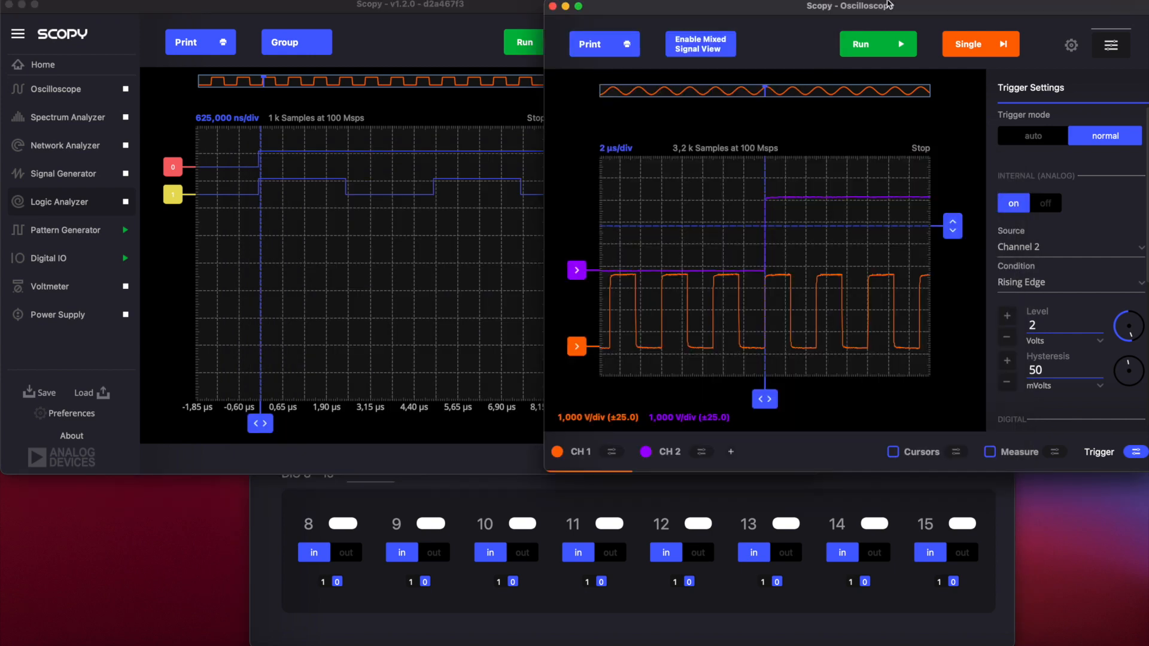
pyautogui.moveTo(257, 376)
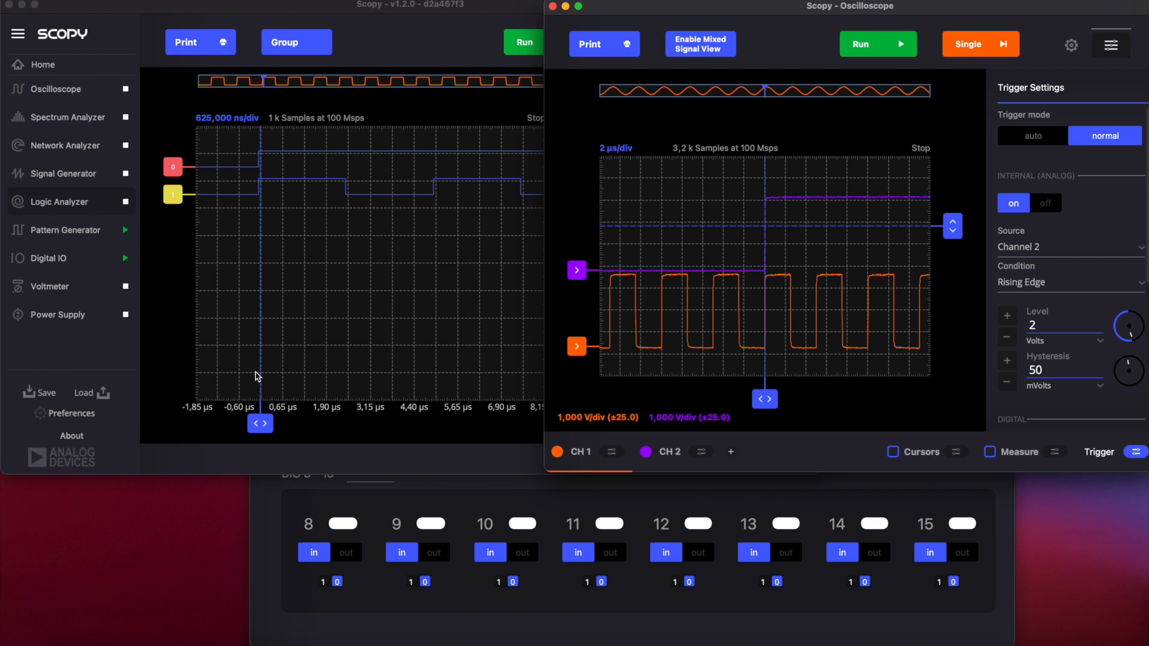